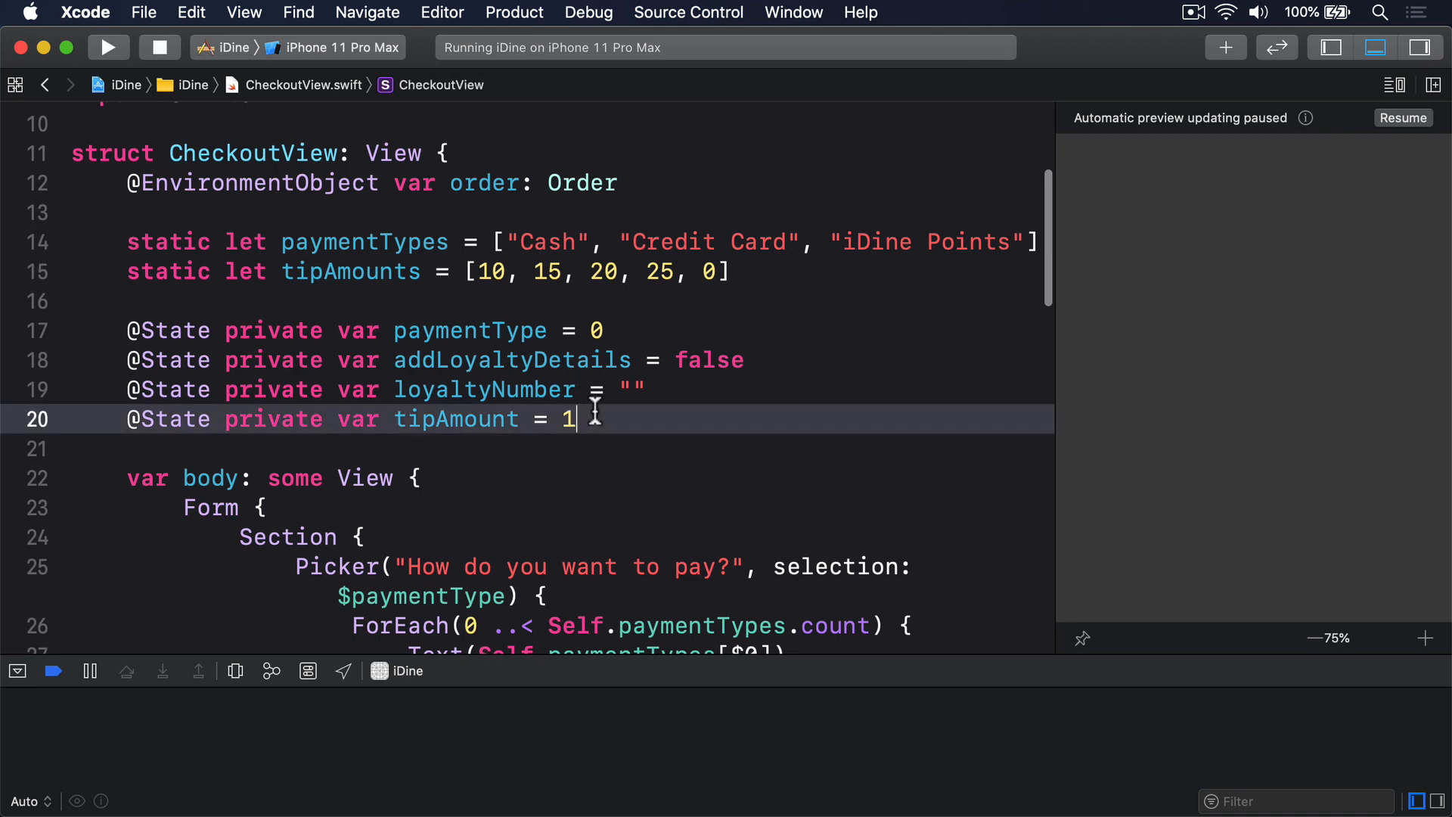
Declare var totalPrice: Double and read the order total as a Double.
type("var tota")
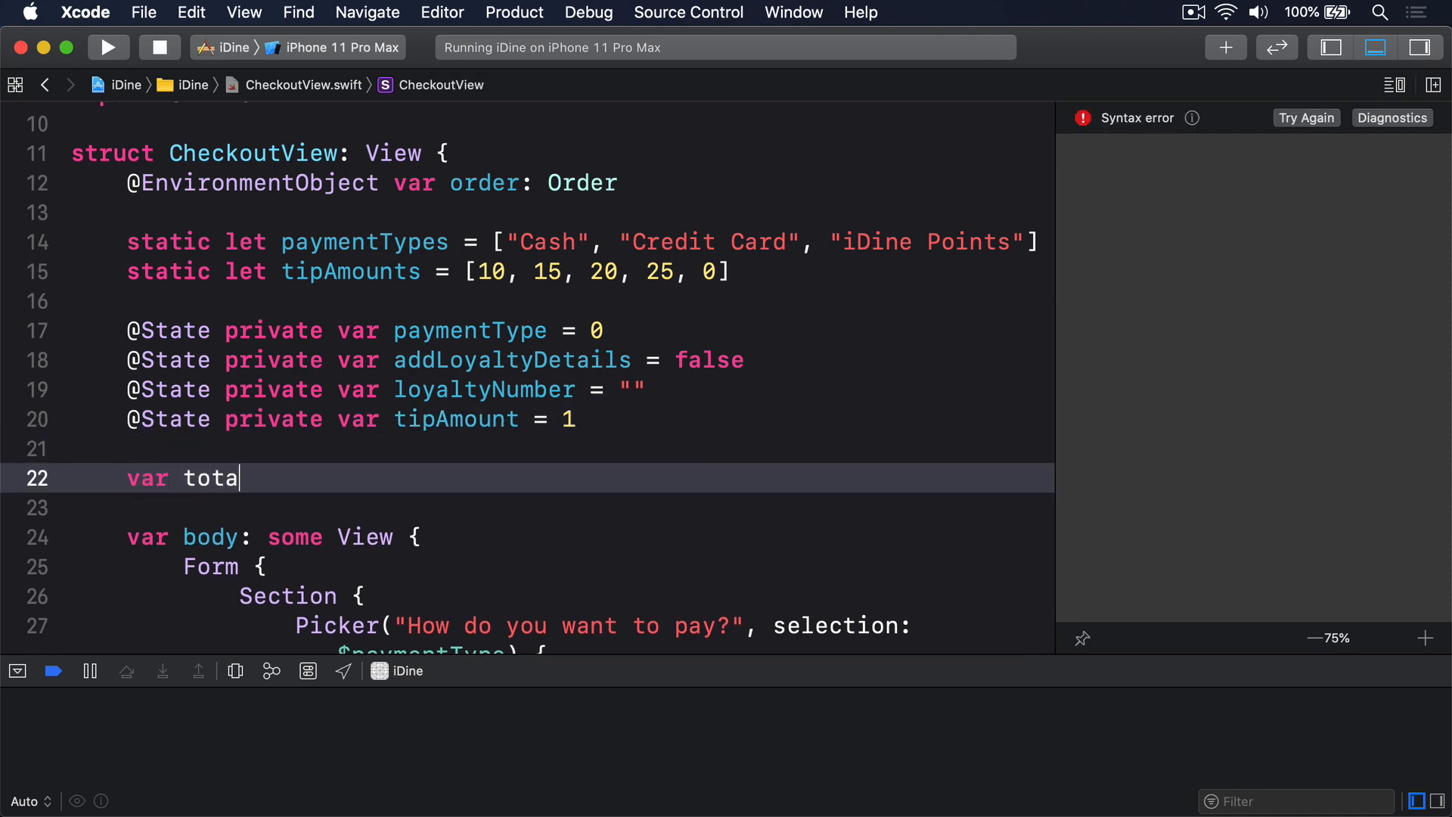
type("lPrice: Double")
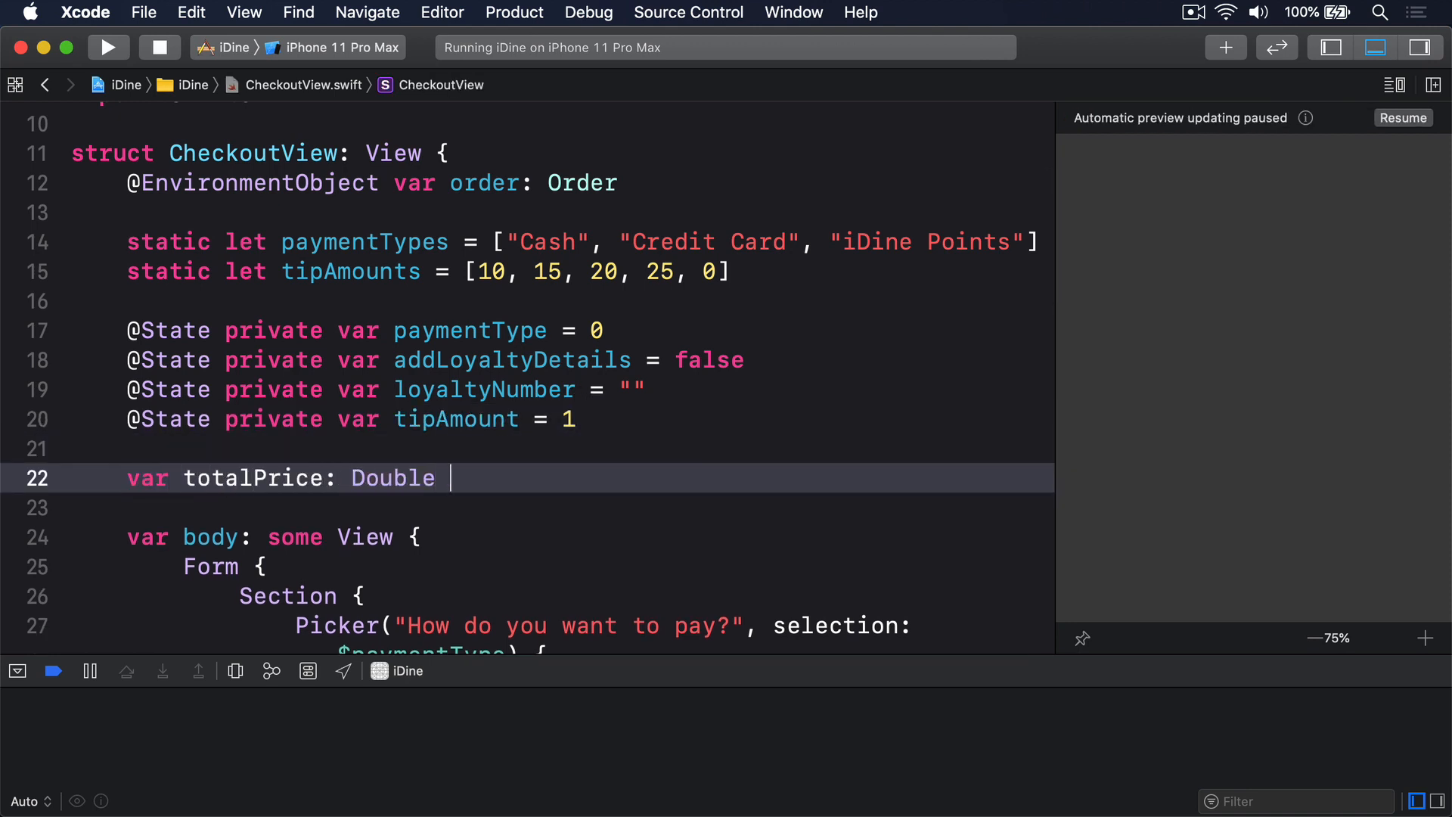
type("{ let tota")
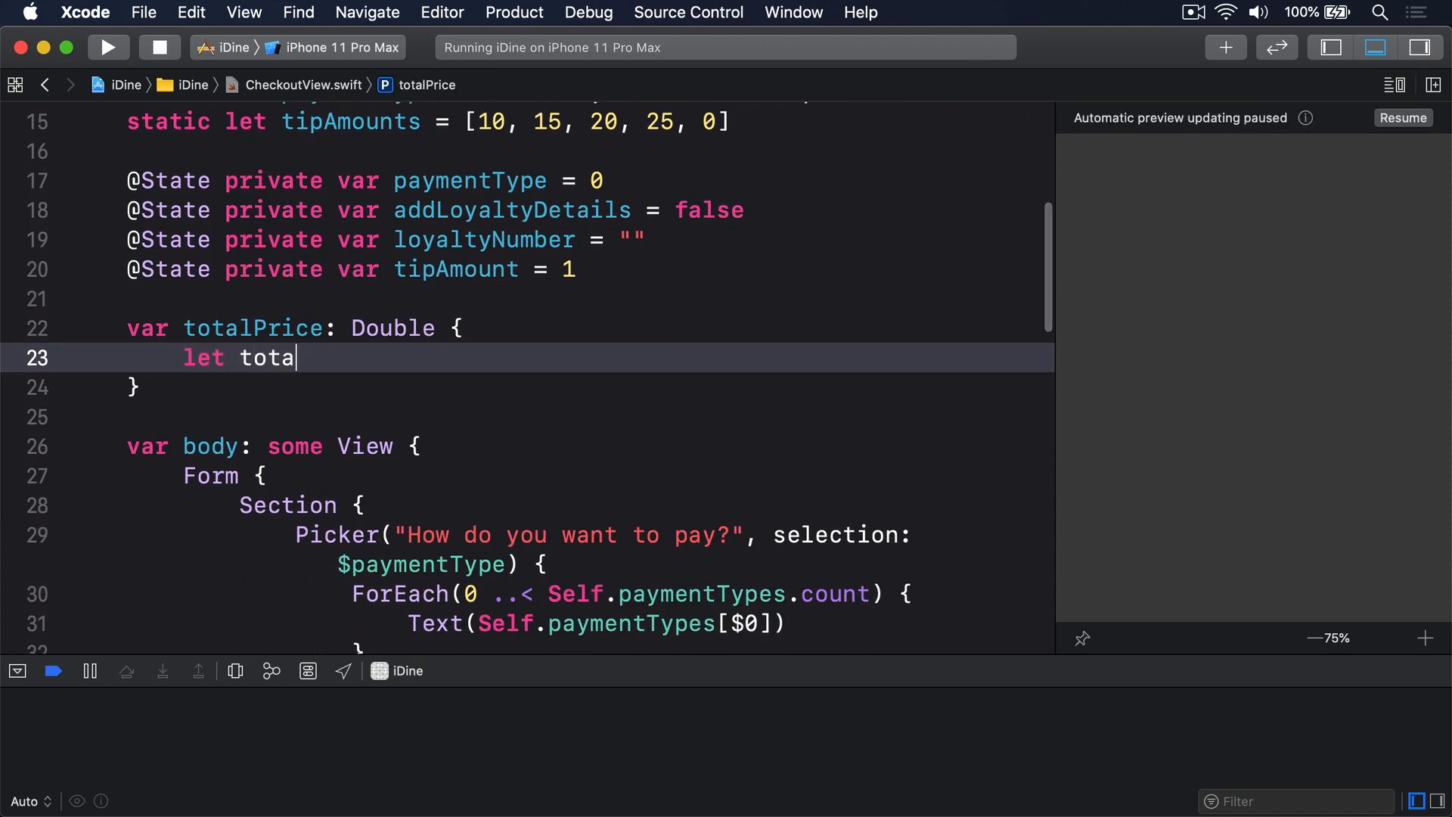
type("l = Double(or")
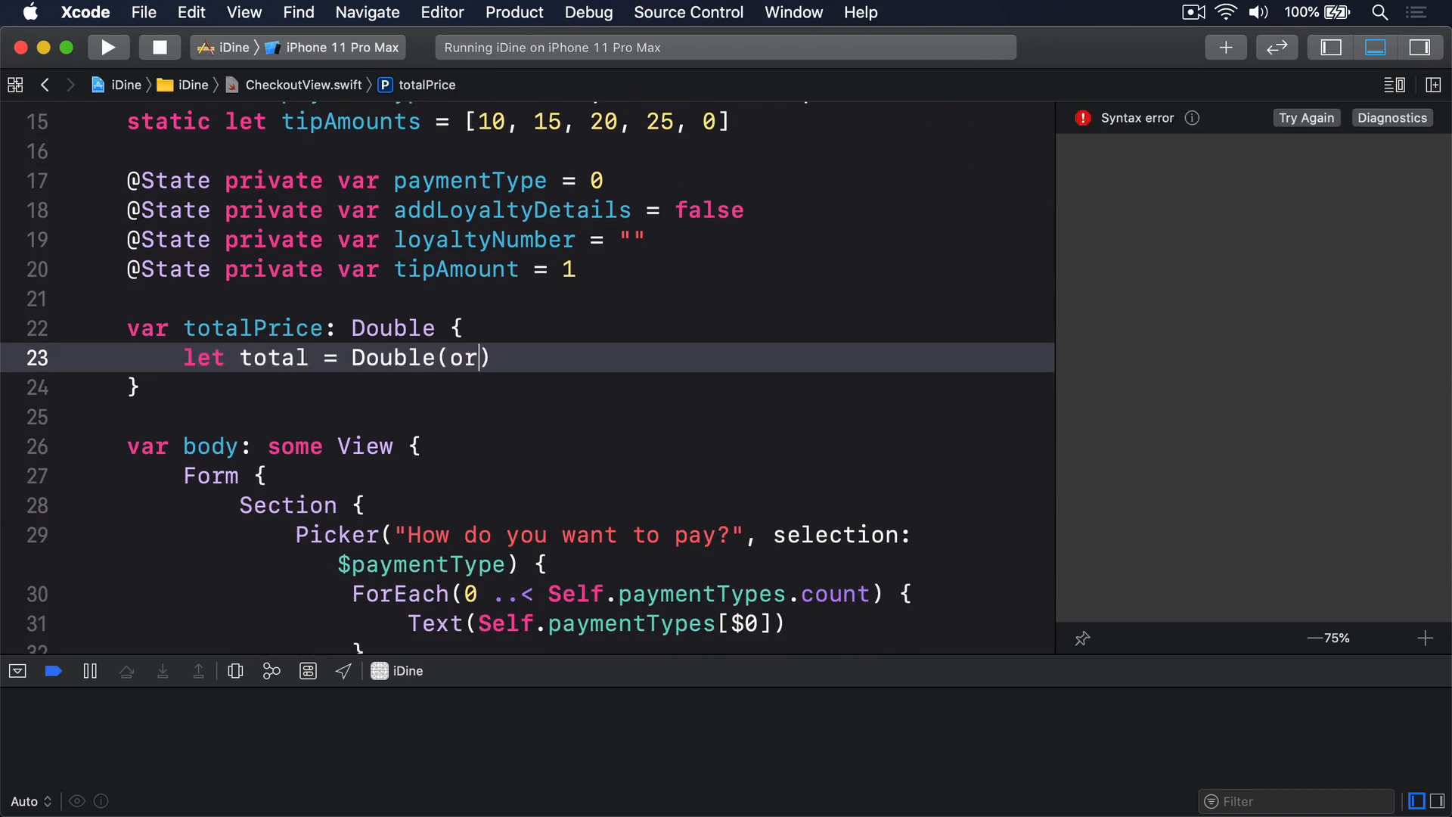
type("der.total")
type("let tipValue")
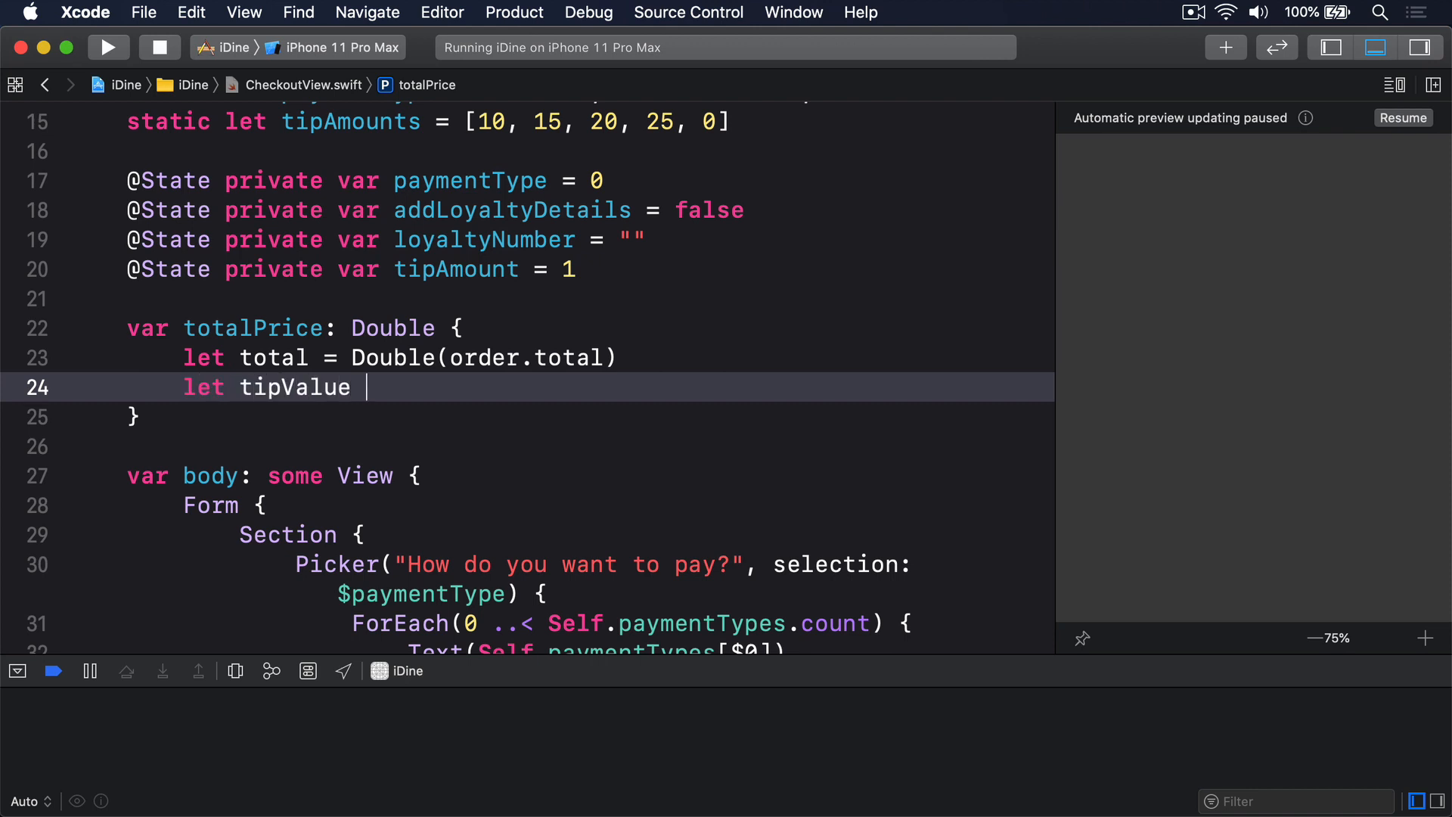
Compute tipValue as total / 100 times the selected tip amount and return total + tipValue.
type("= total")
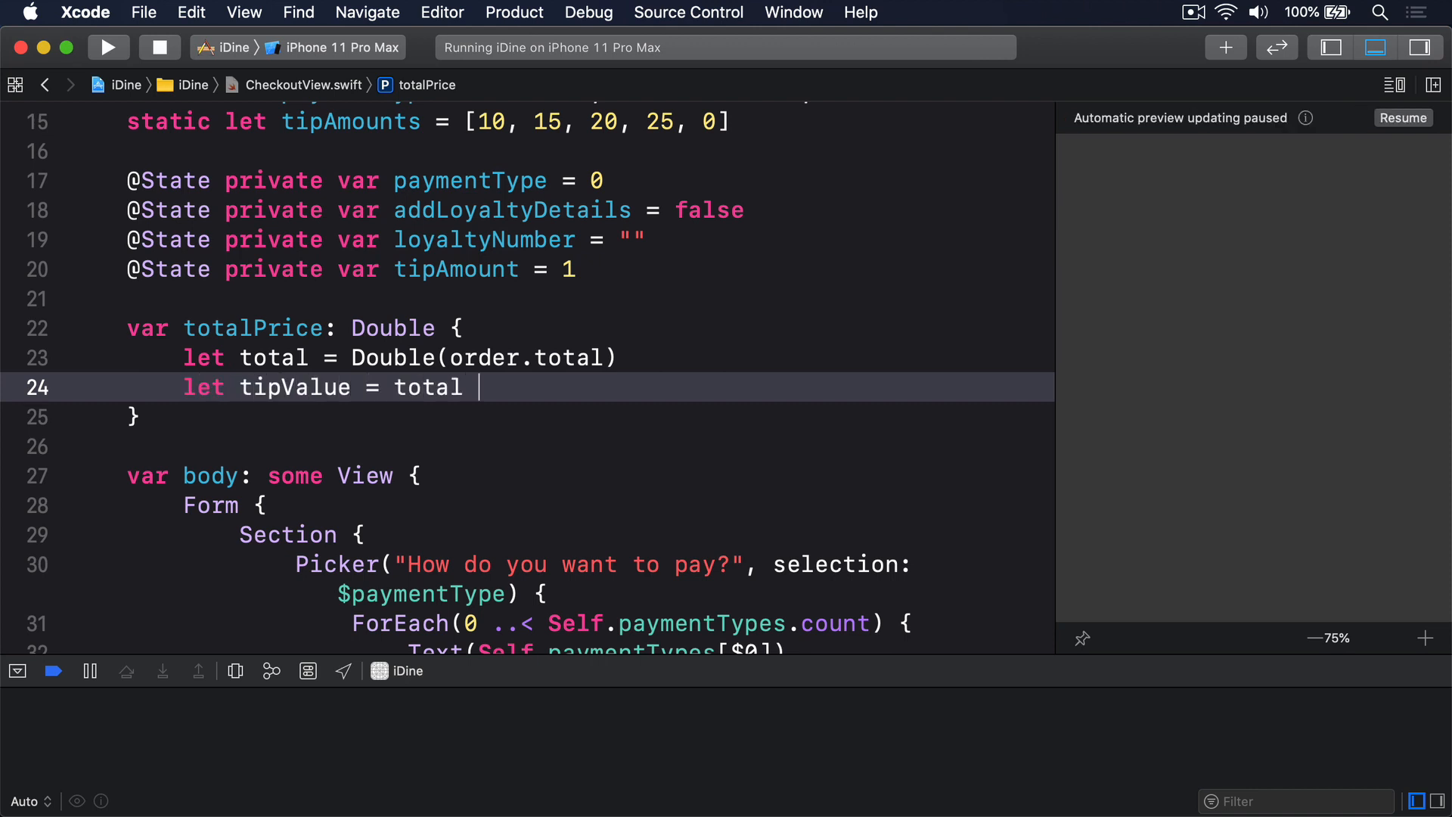
type("/ 100")
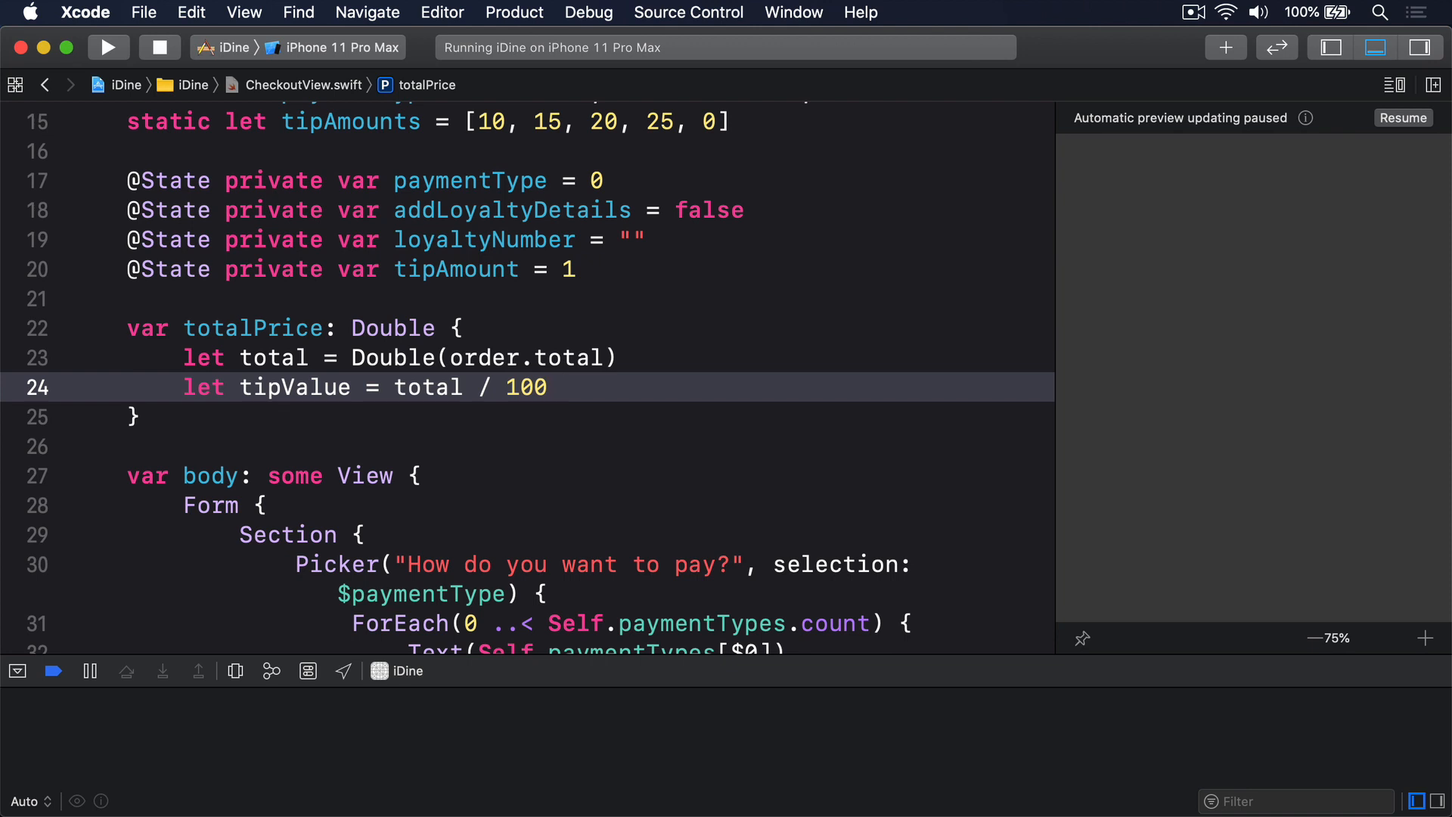
type("* Doub")
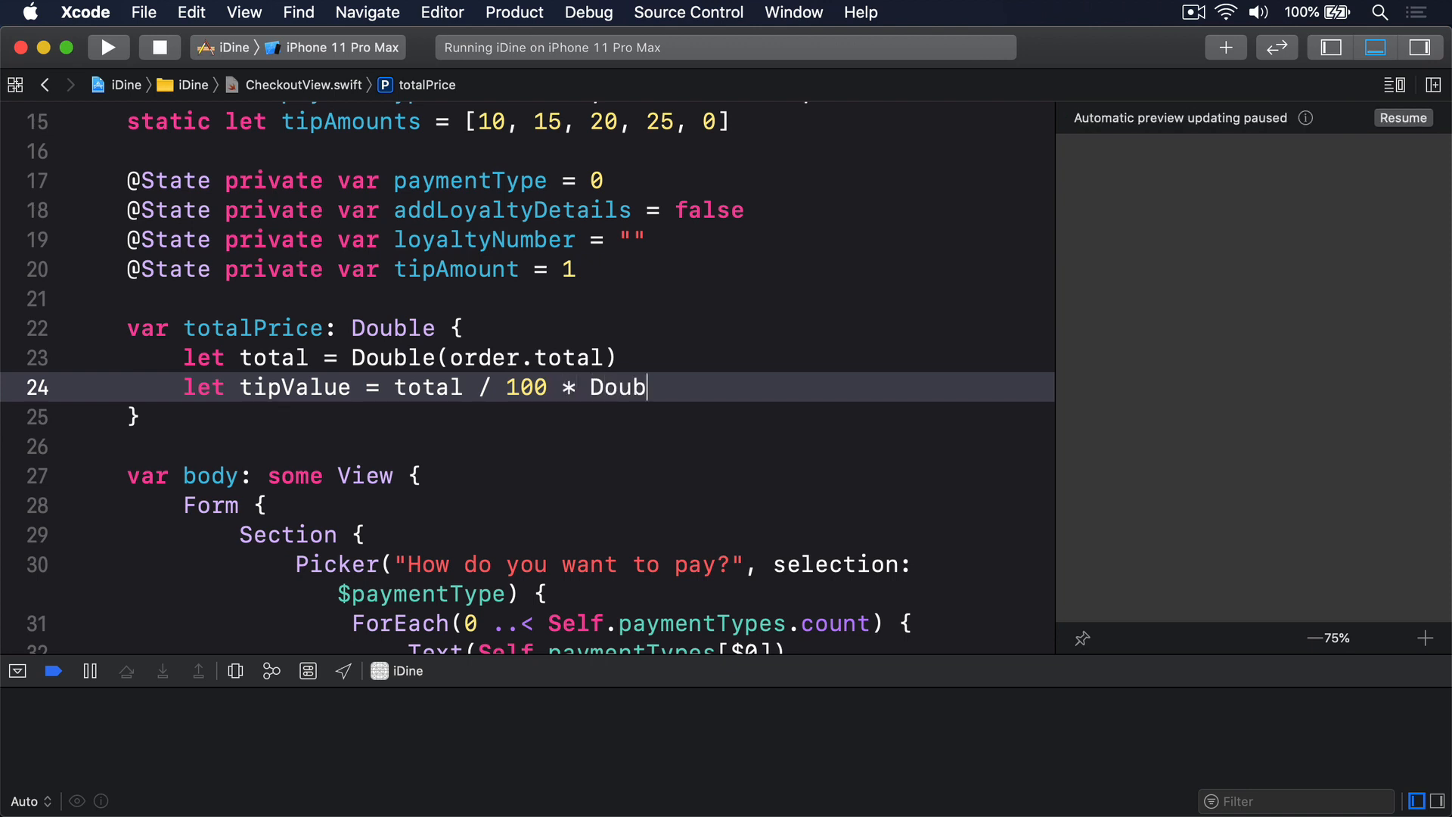
type("le(Self.tipAmounts[tipAmount")
type("return total")
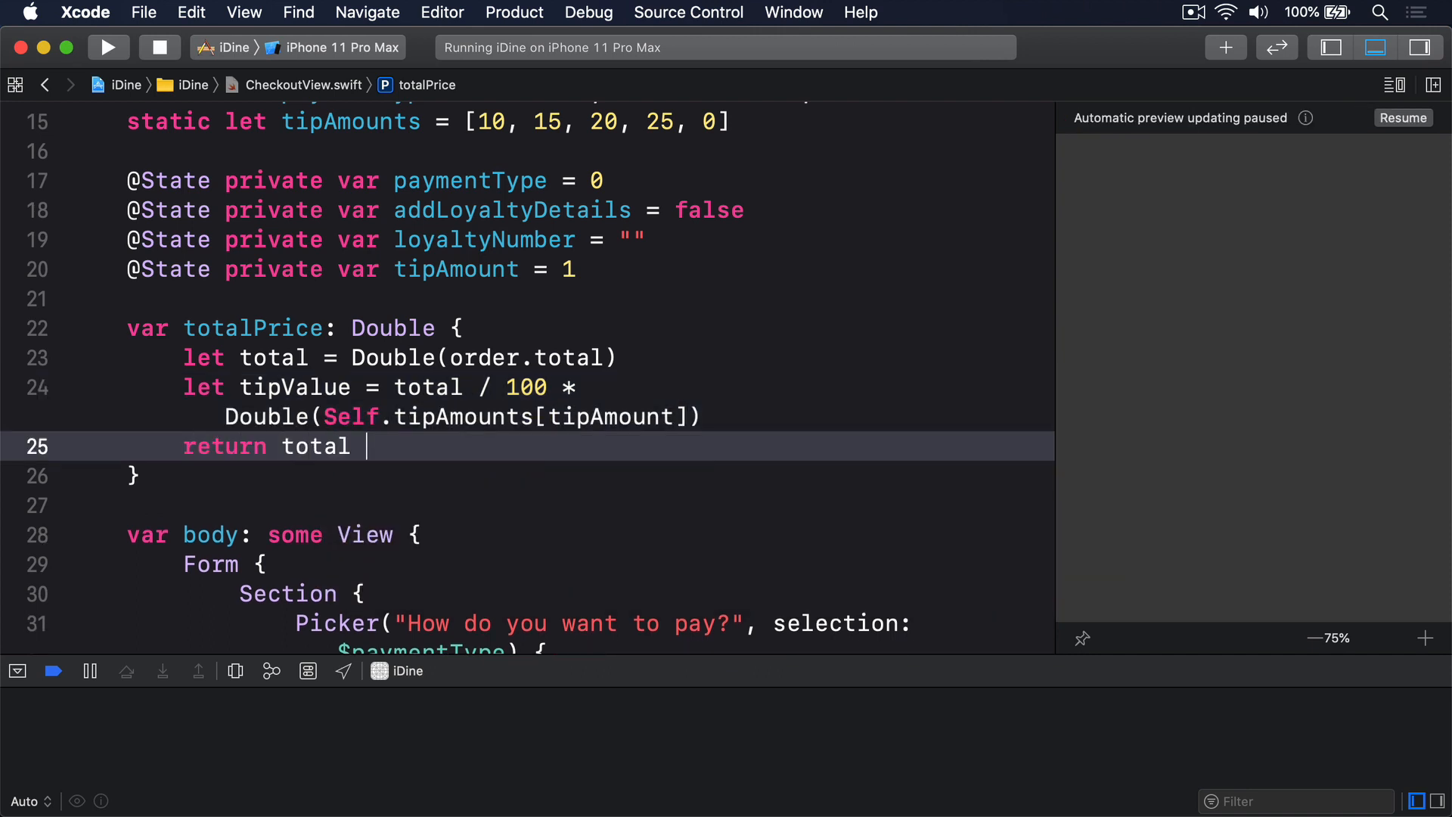
type("+ tipValue")
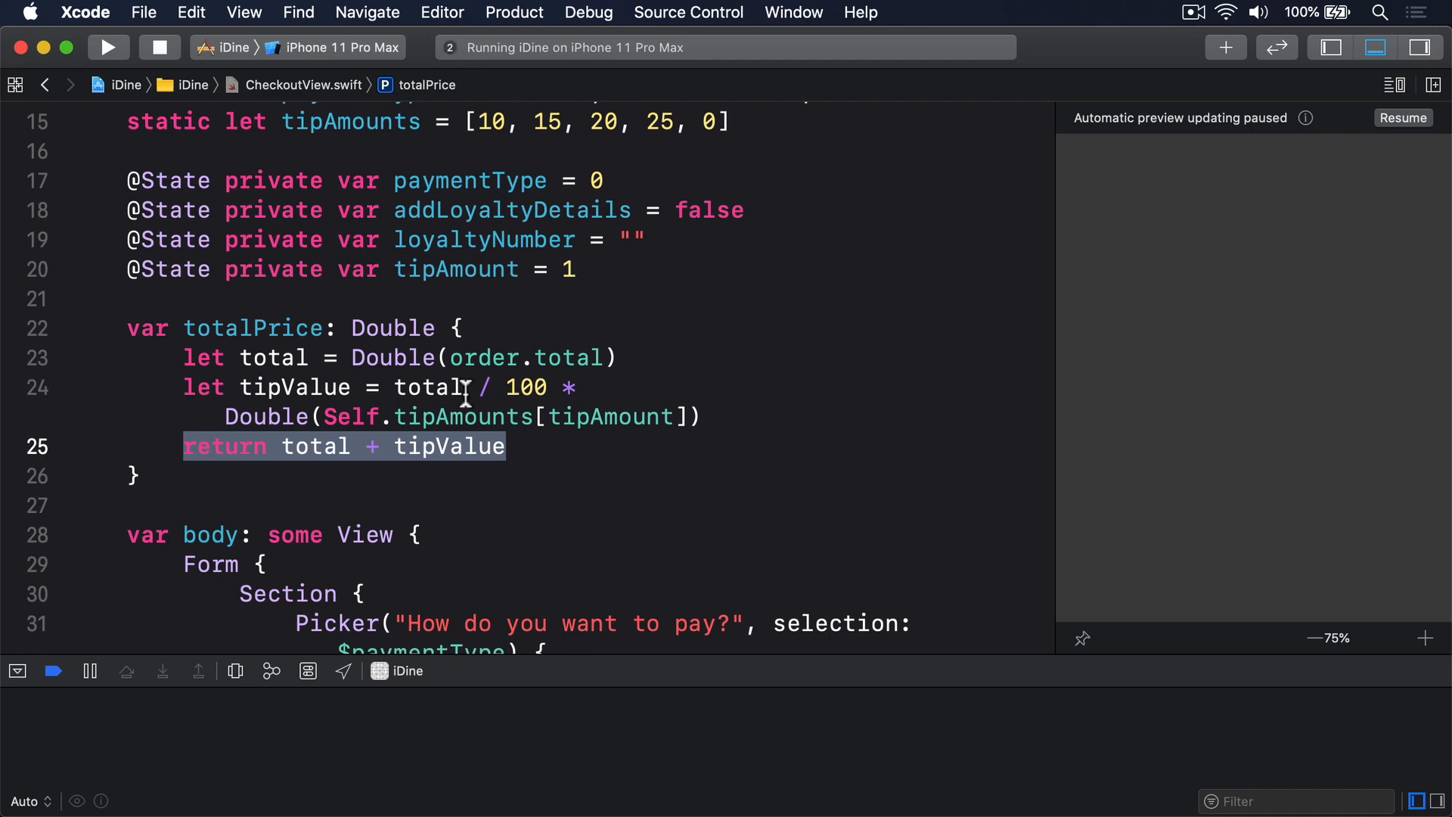
Replace the fixed 100 in the TOTAL header with \(totalPrice) and rebuild the app.
scroll("down", 3)
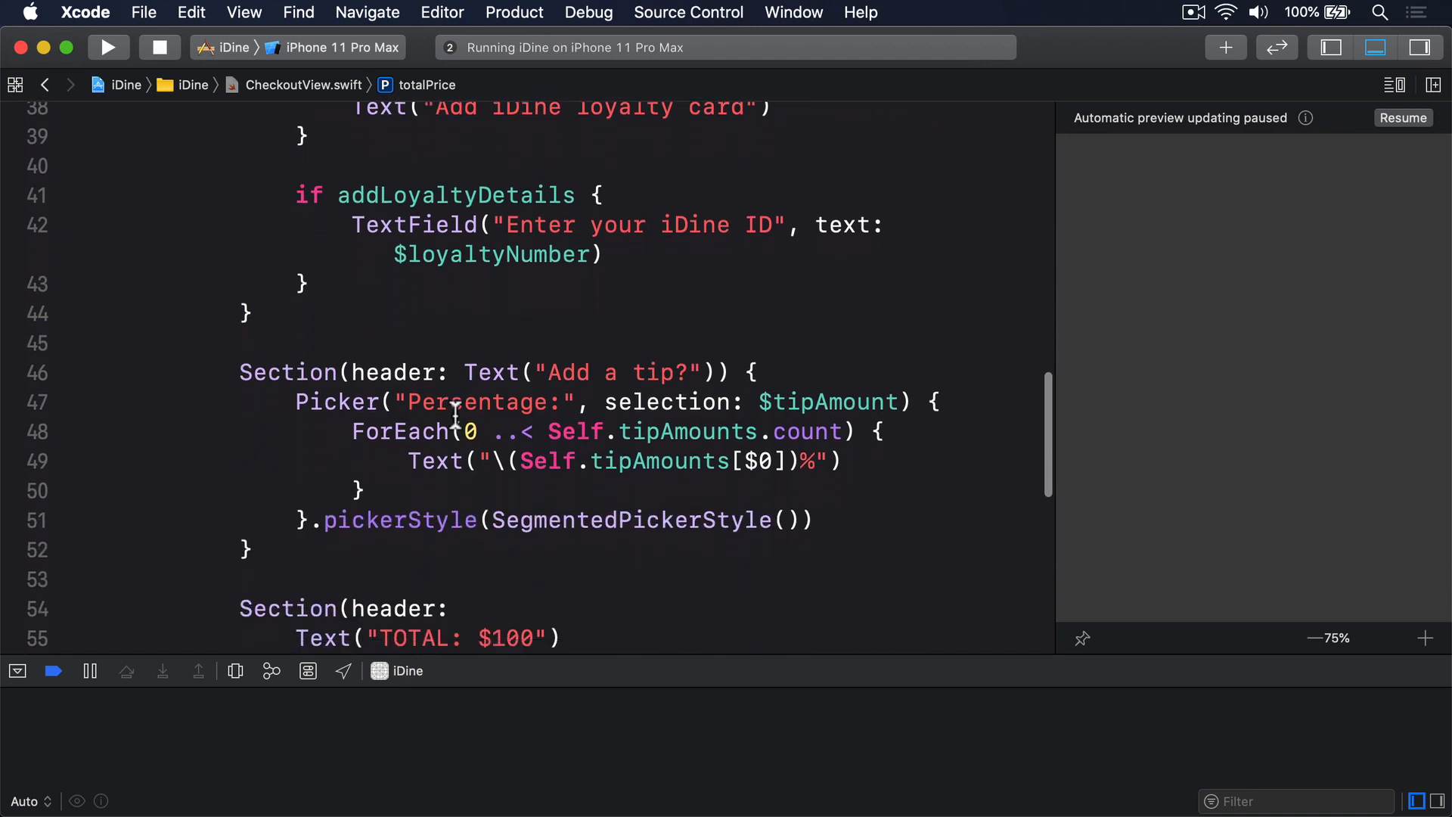
scroll("down", 3)
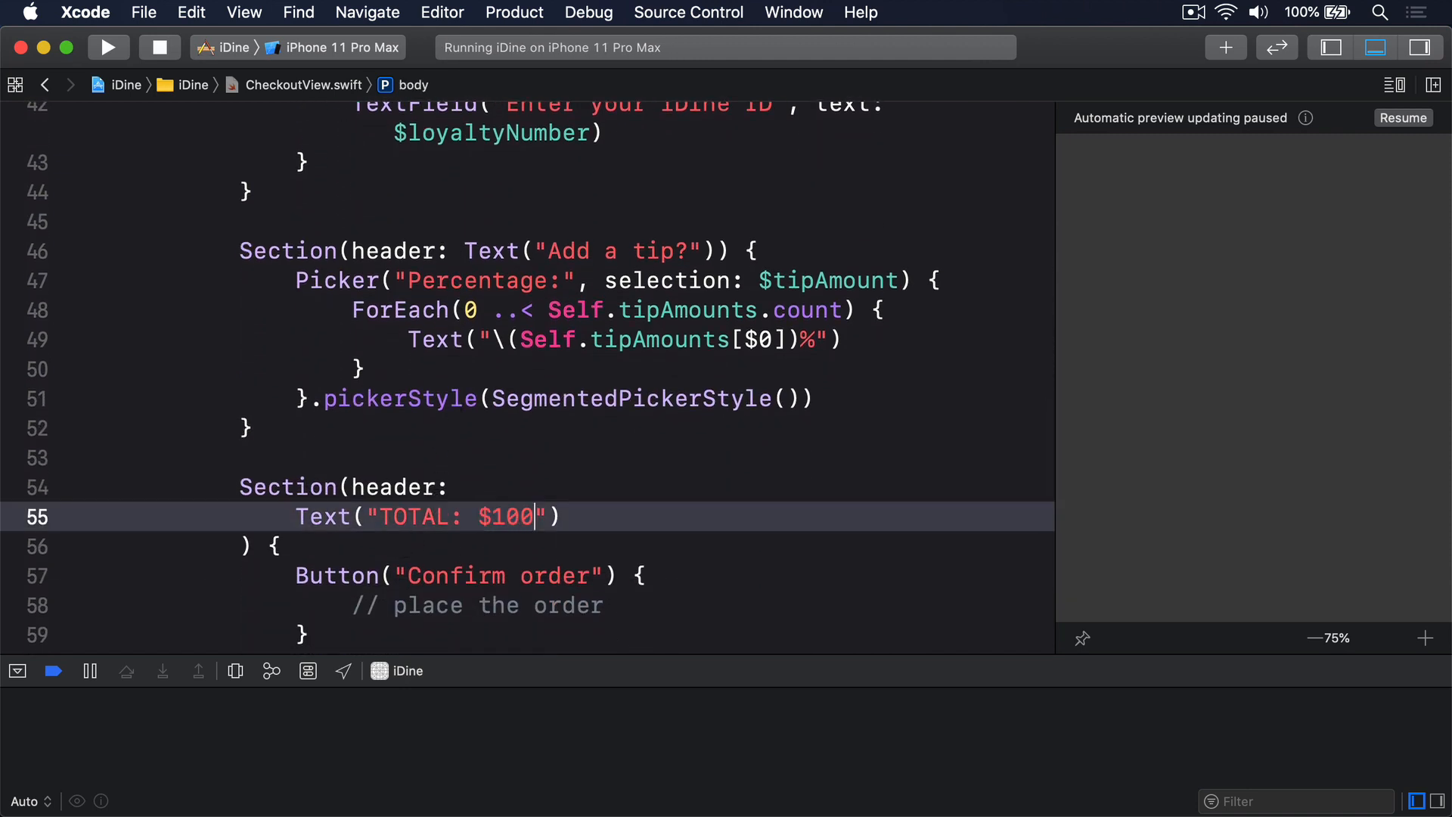
type("\\(")
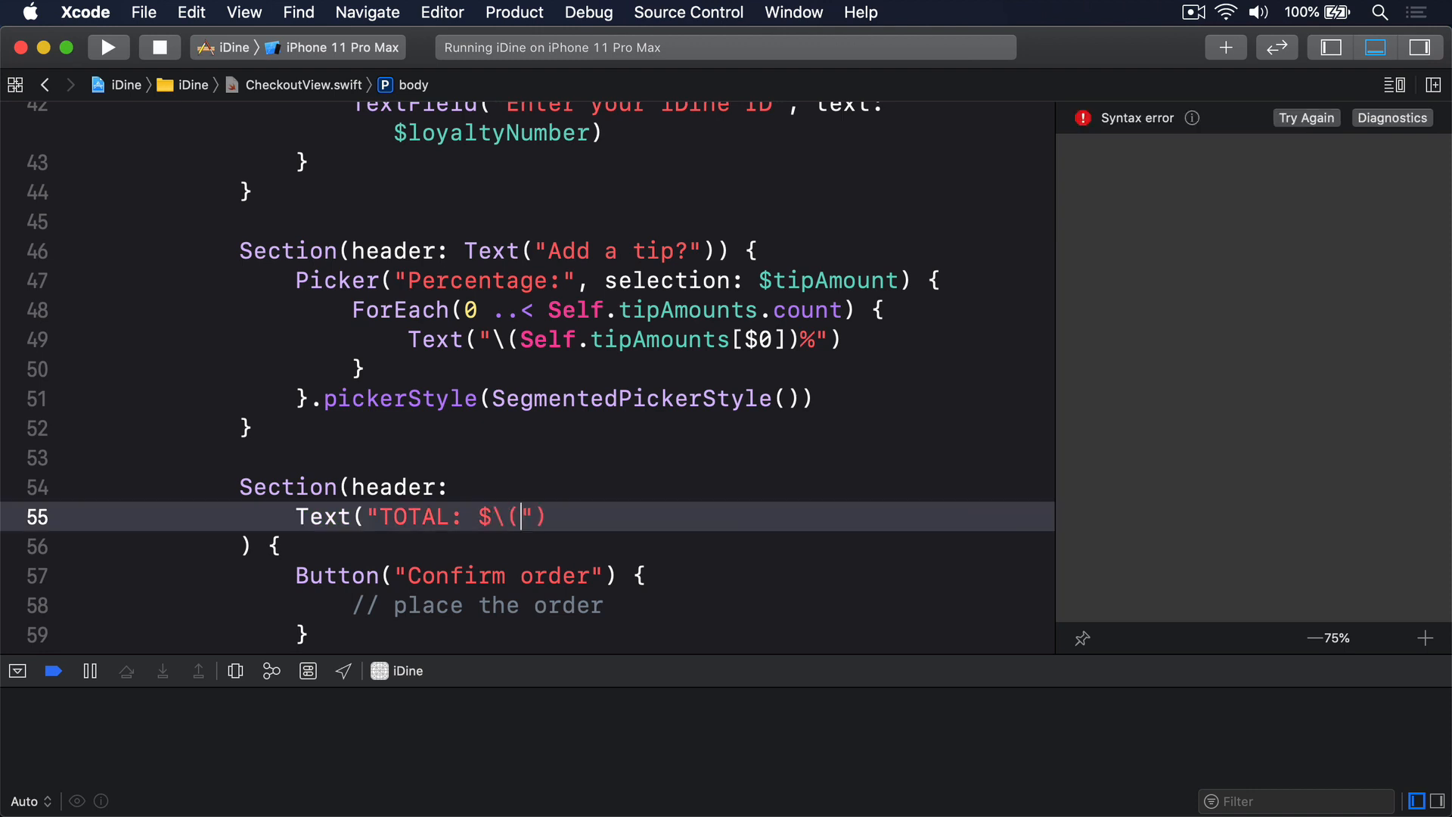
type("totalPrice)")
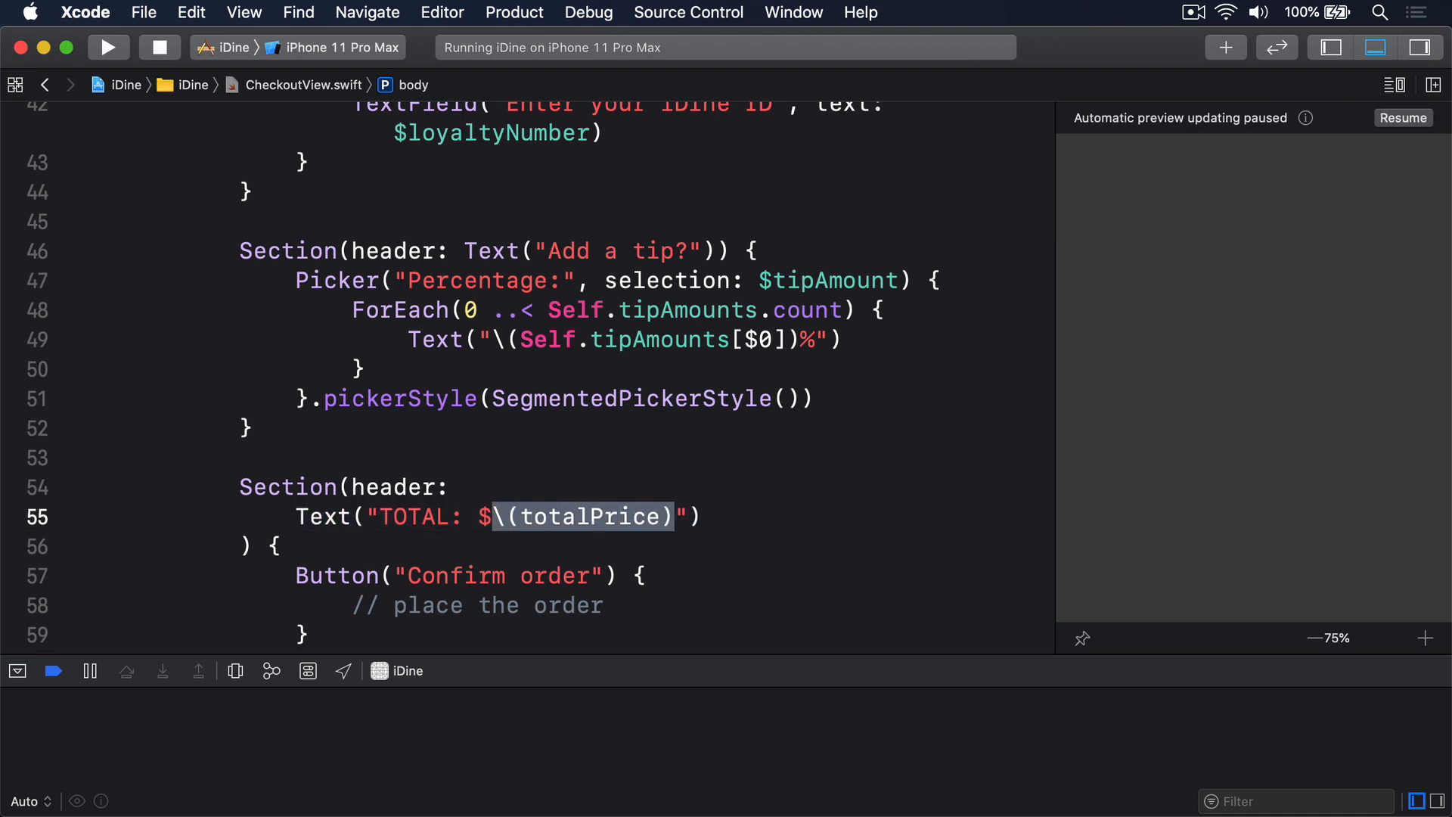
left_click(107, 47)
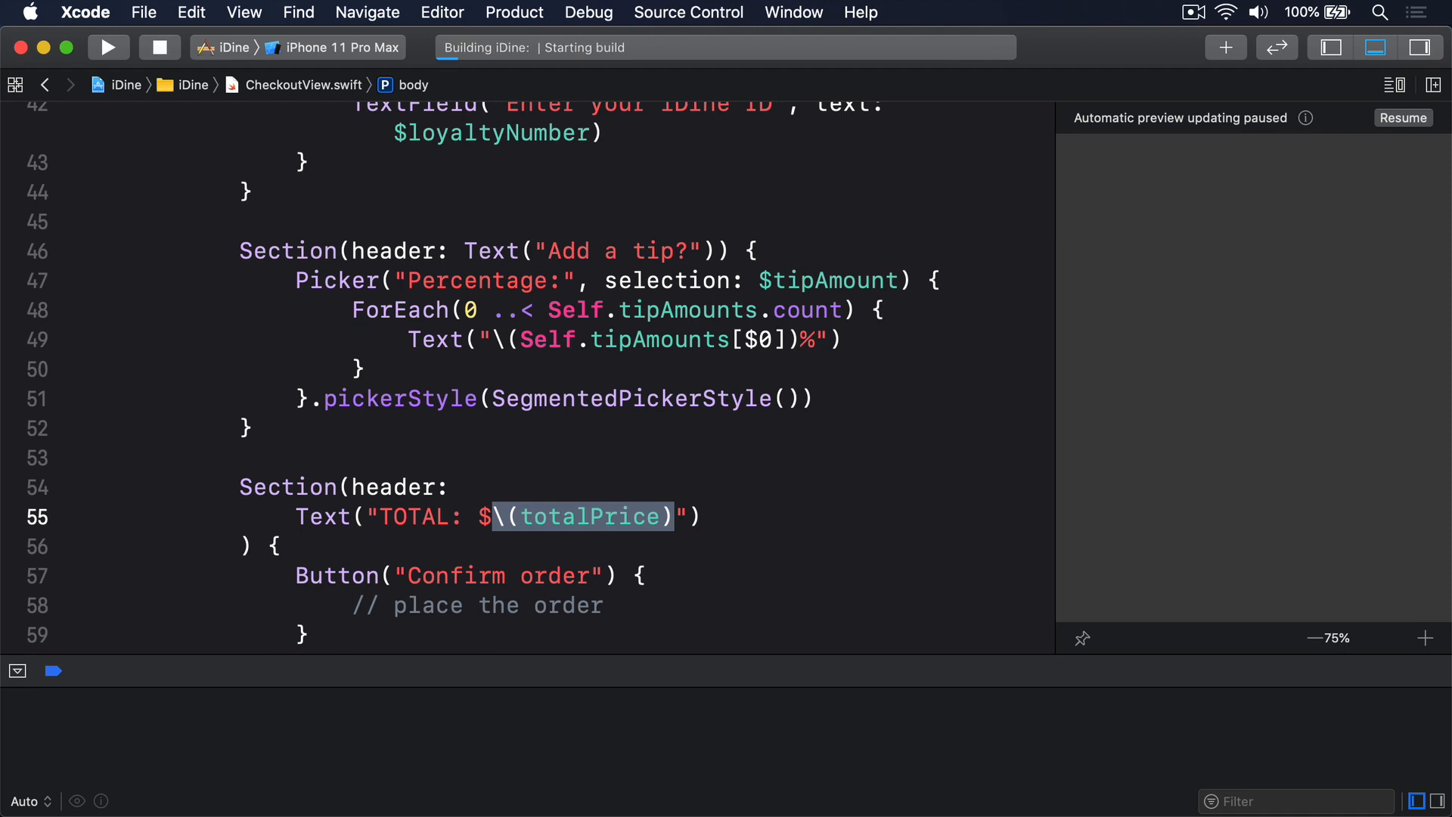
Order the Full English, place the order and choose a 15% tip, seeing the unformatted $13.800000 total.
left_click(107, 47)
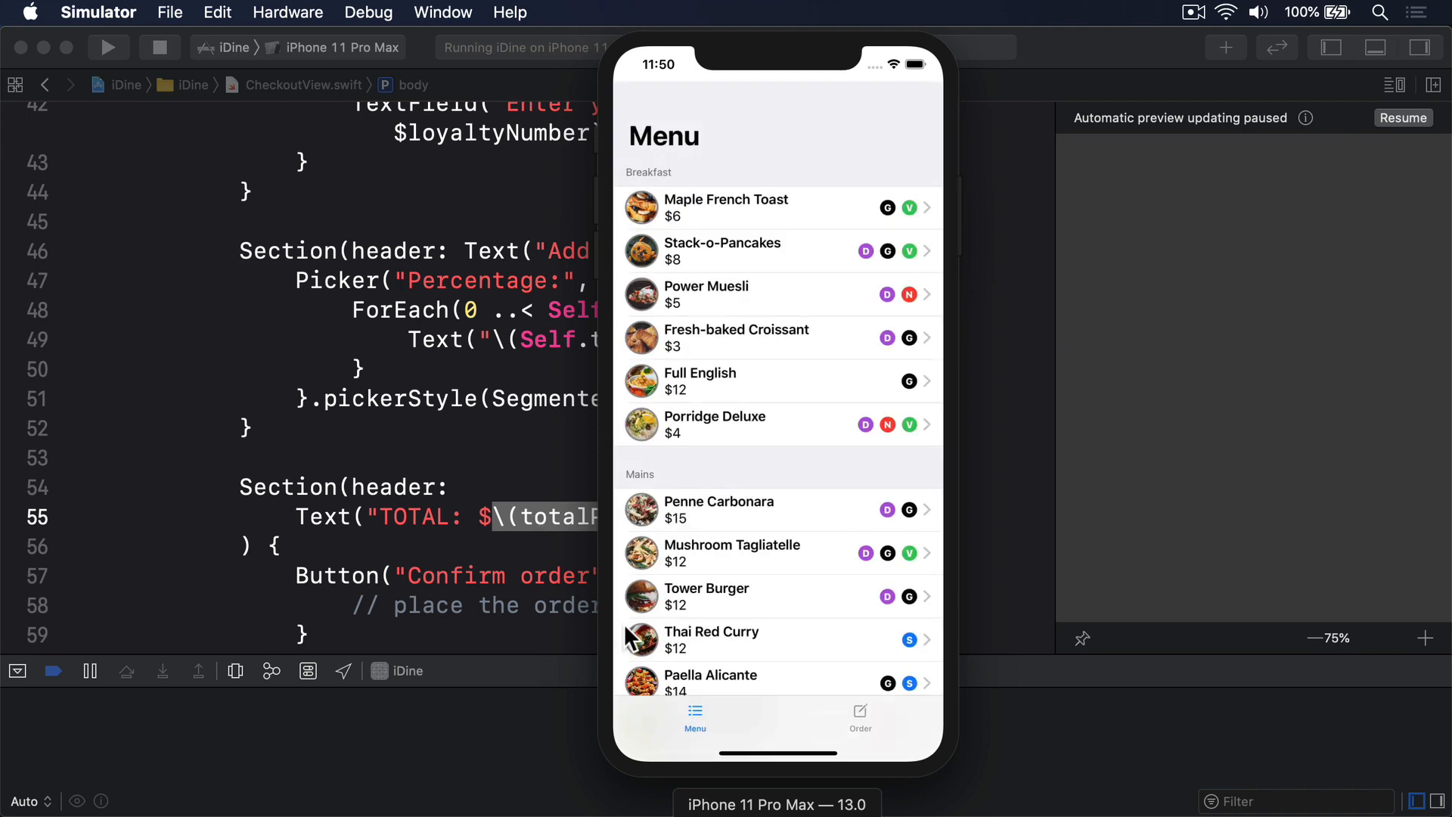
left_click(777, 381)
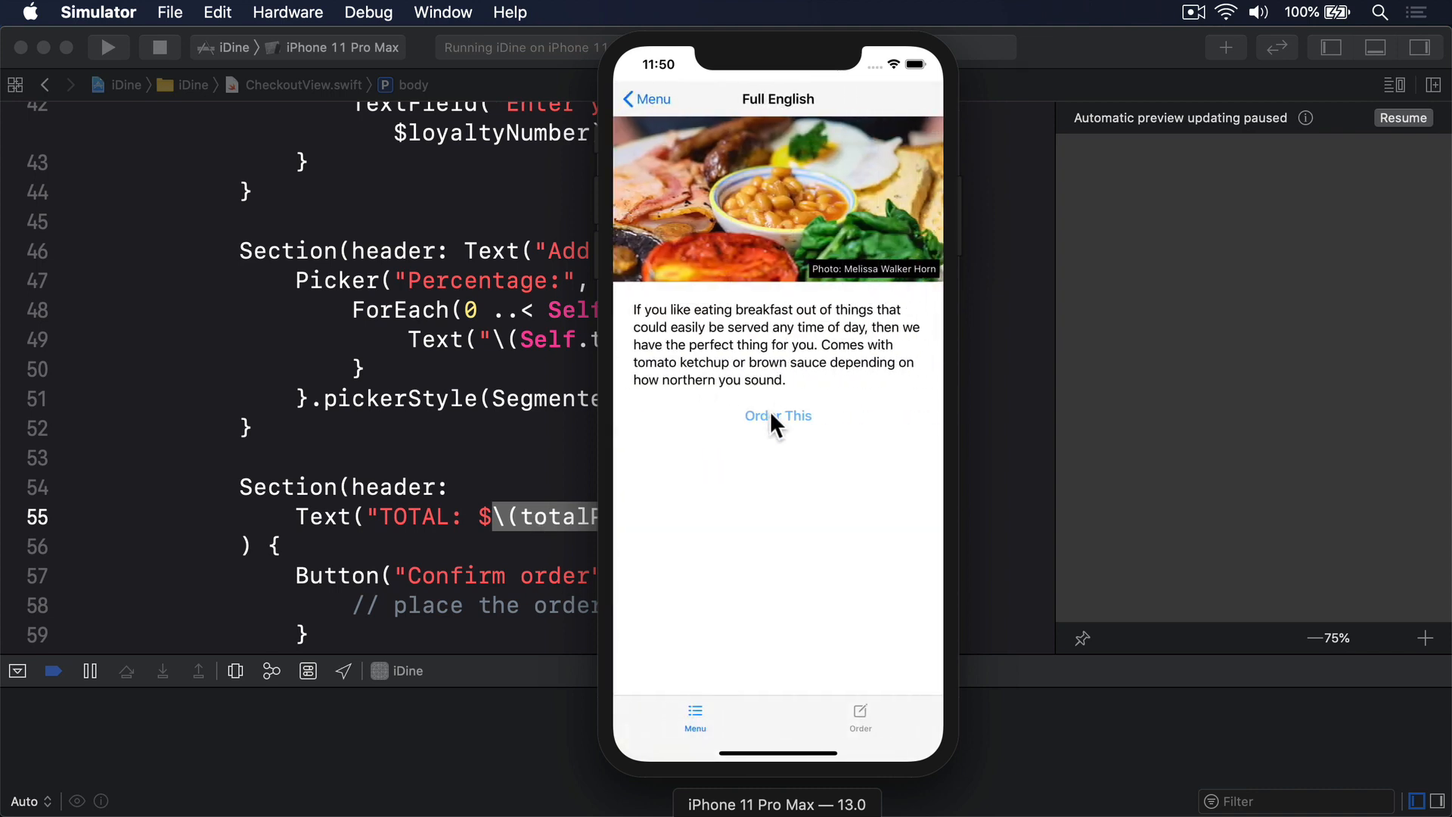
left_click(777, 415)
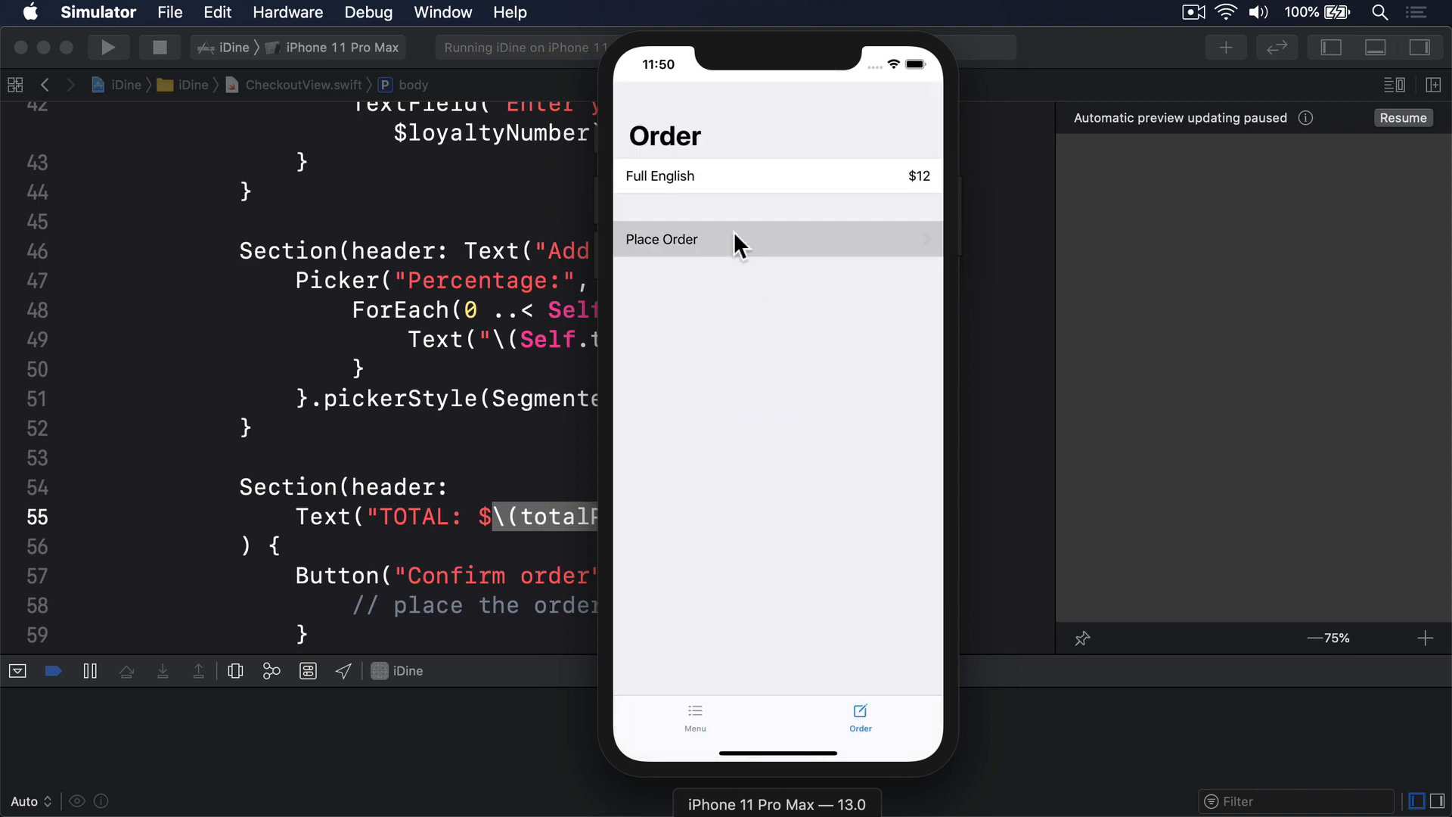
left_click(661, 239)
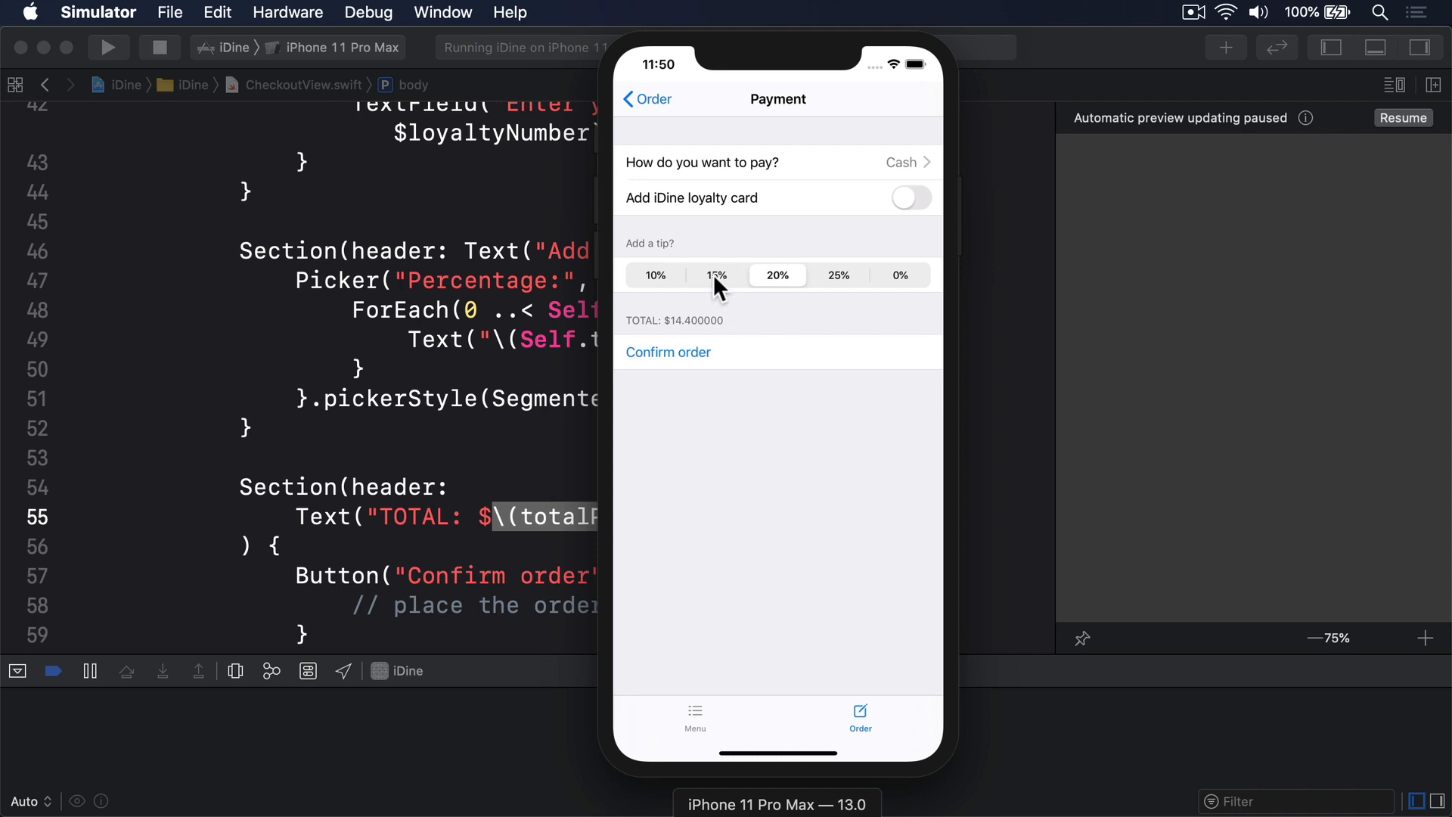
left_click(716, 276)
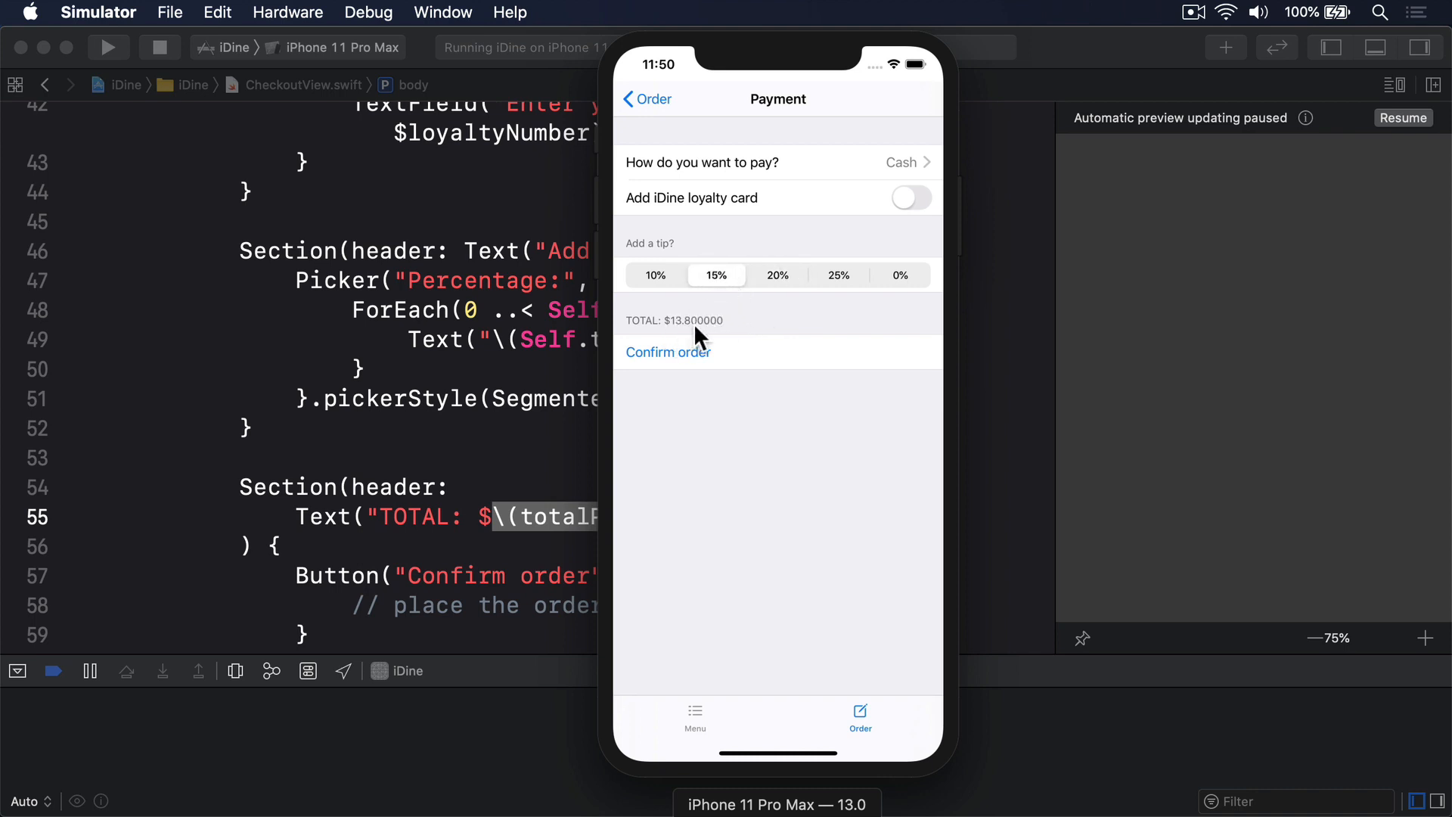
mouse_move(831, 480)
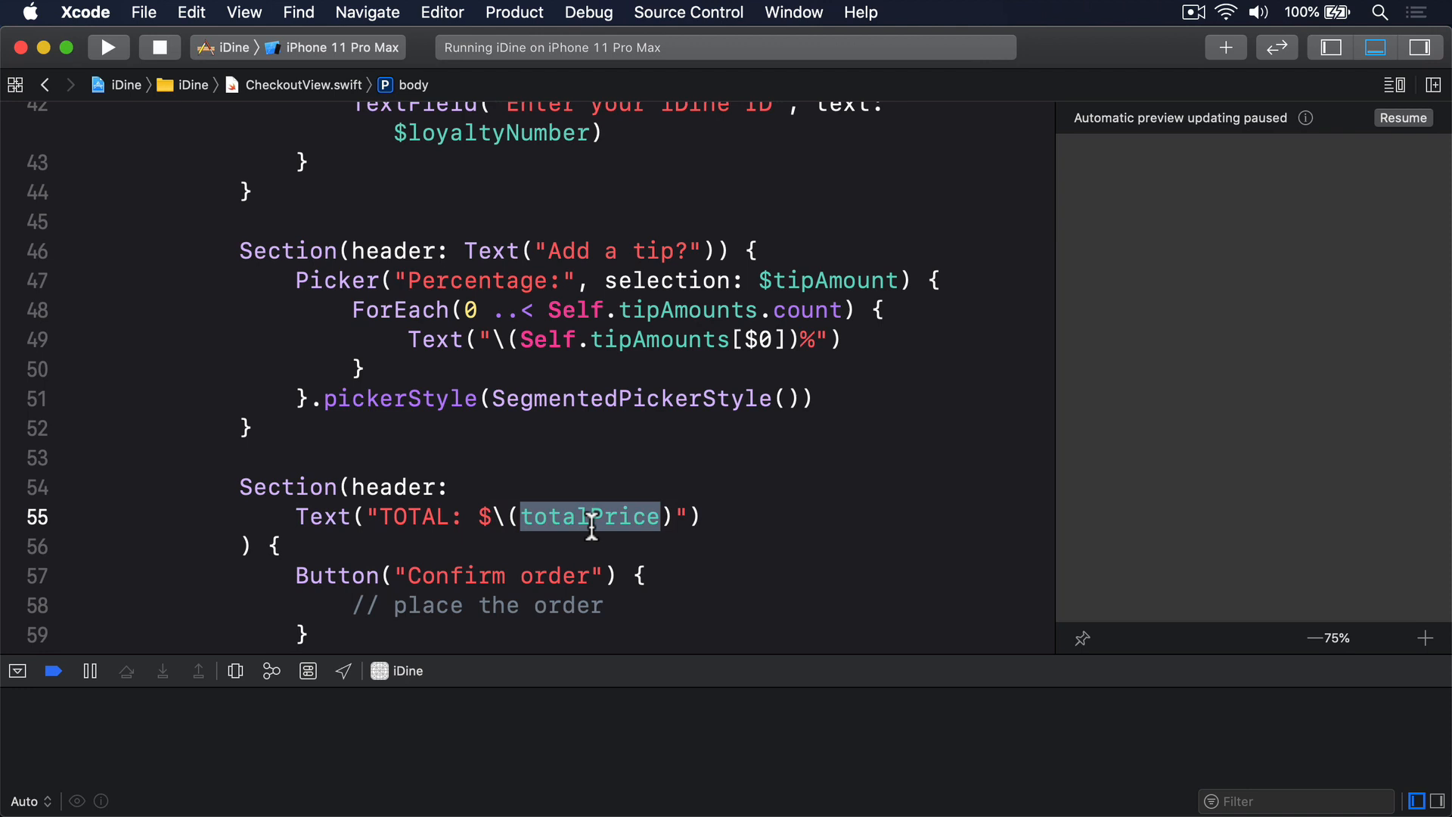
Add specifier: "%.2f" to the totalPrice interpolation and rebuild the app.
type(", s")
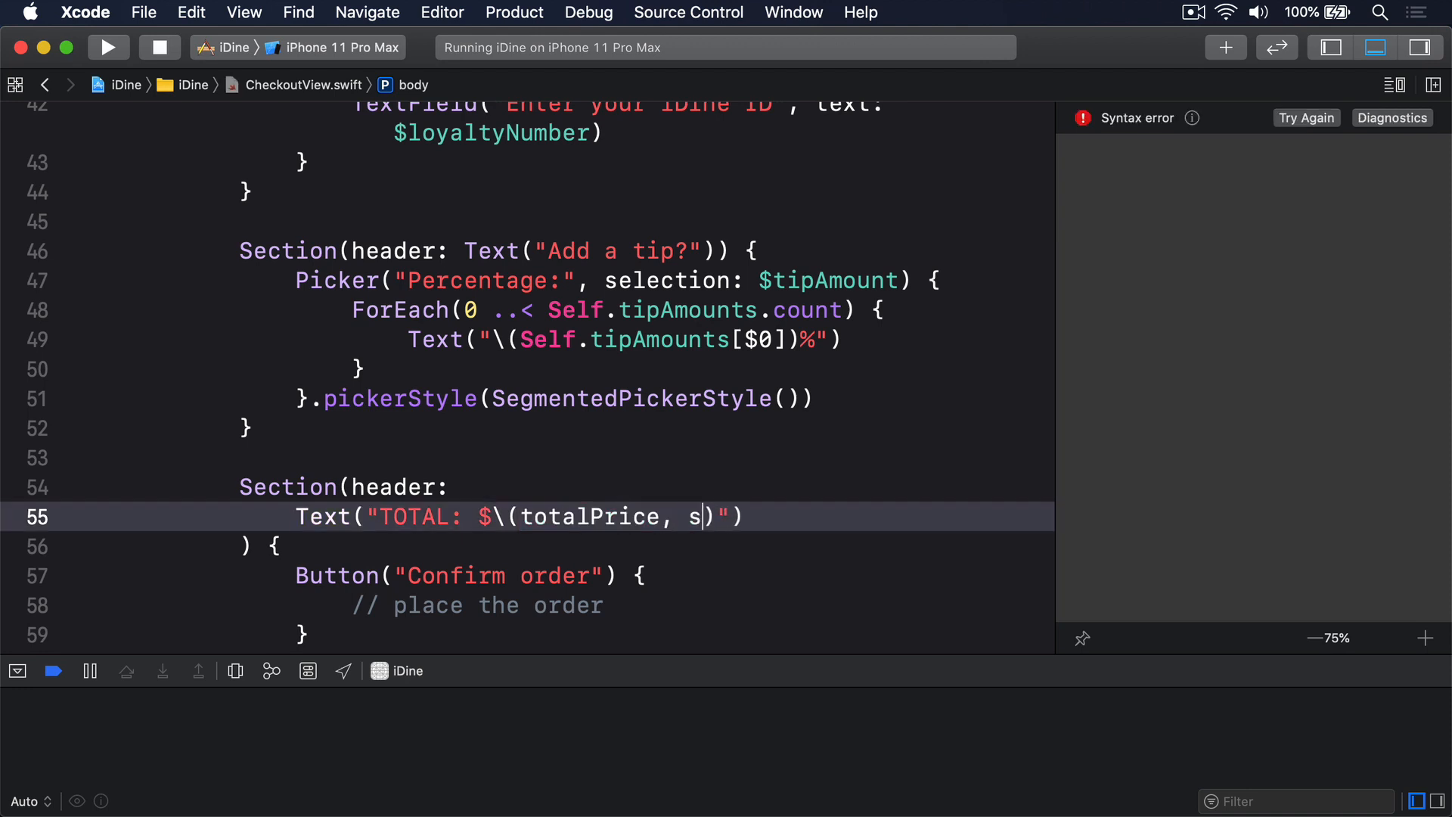
type("pecifier: \"")
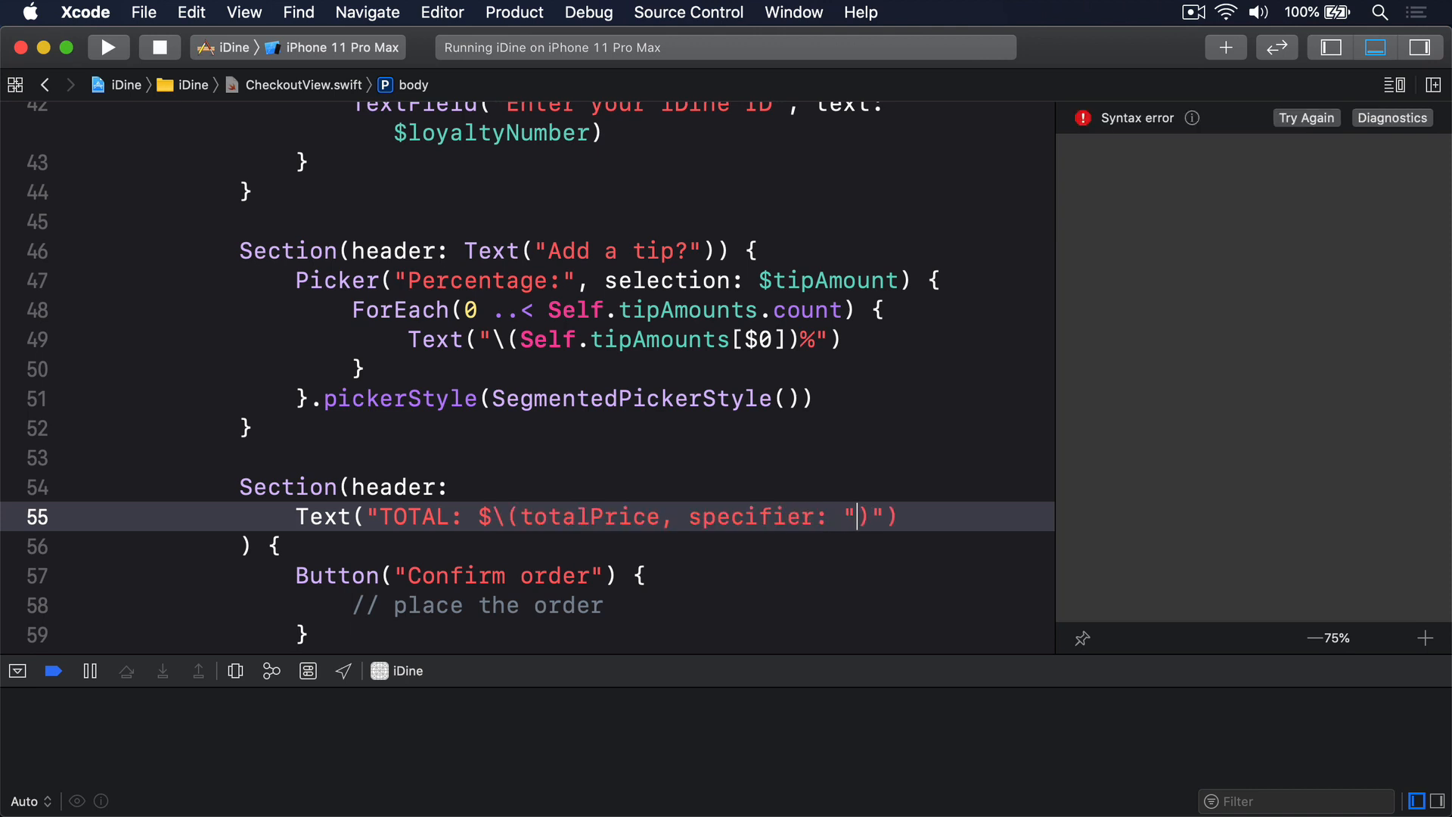
type("%.2f")
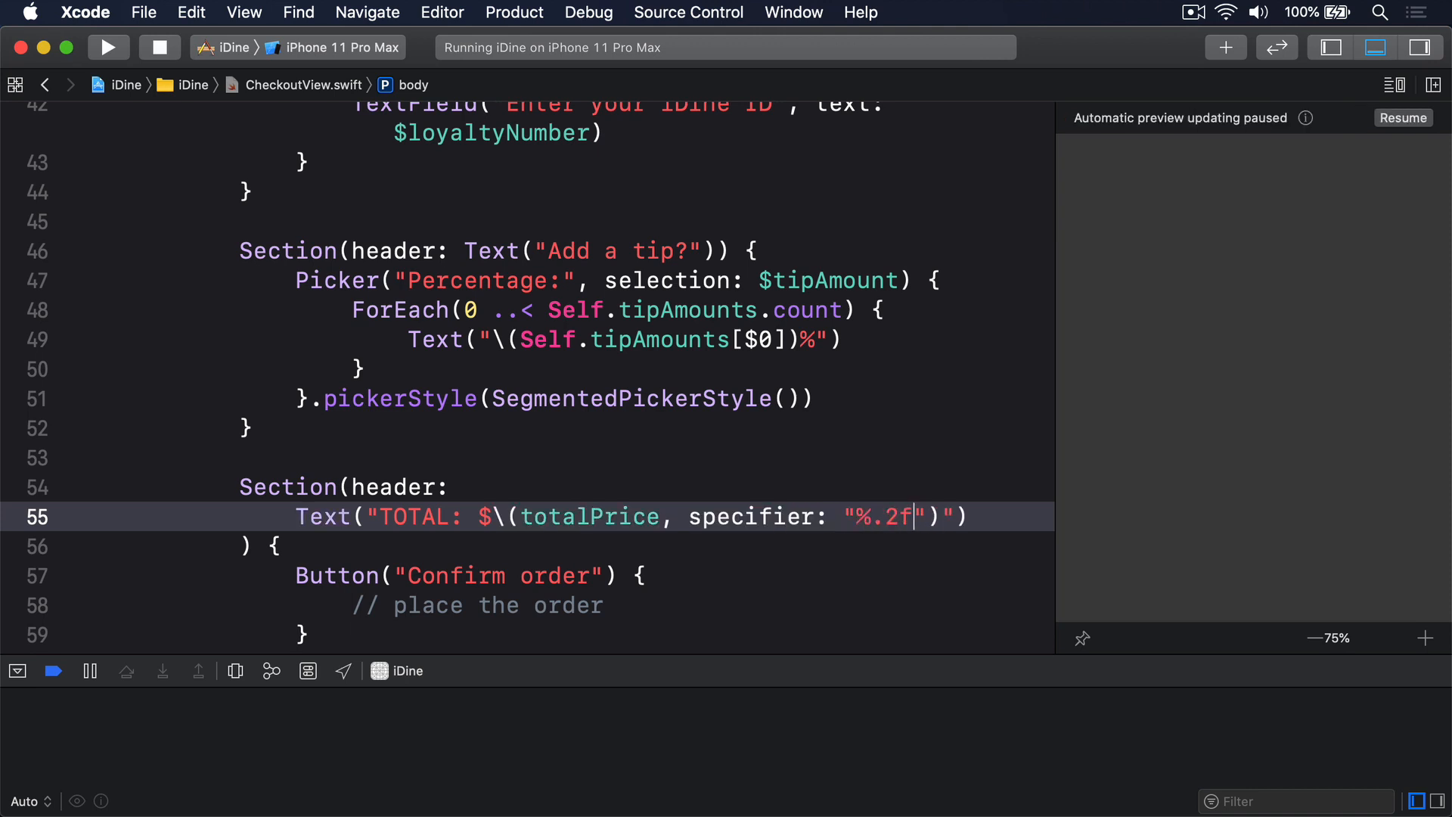
double_click(878, 518)
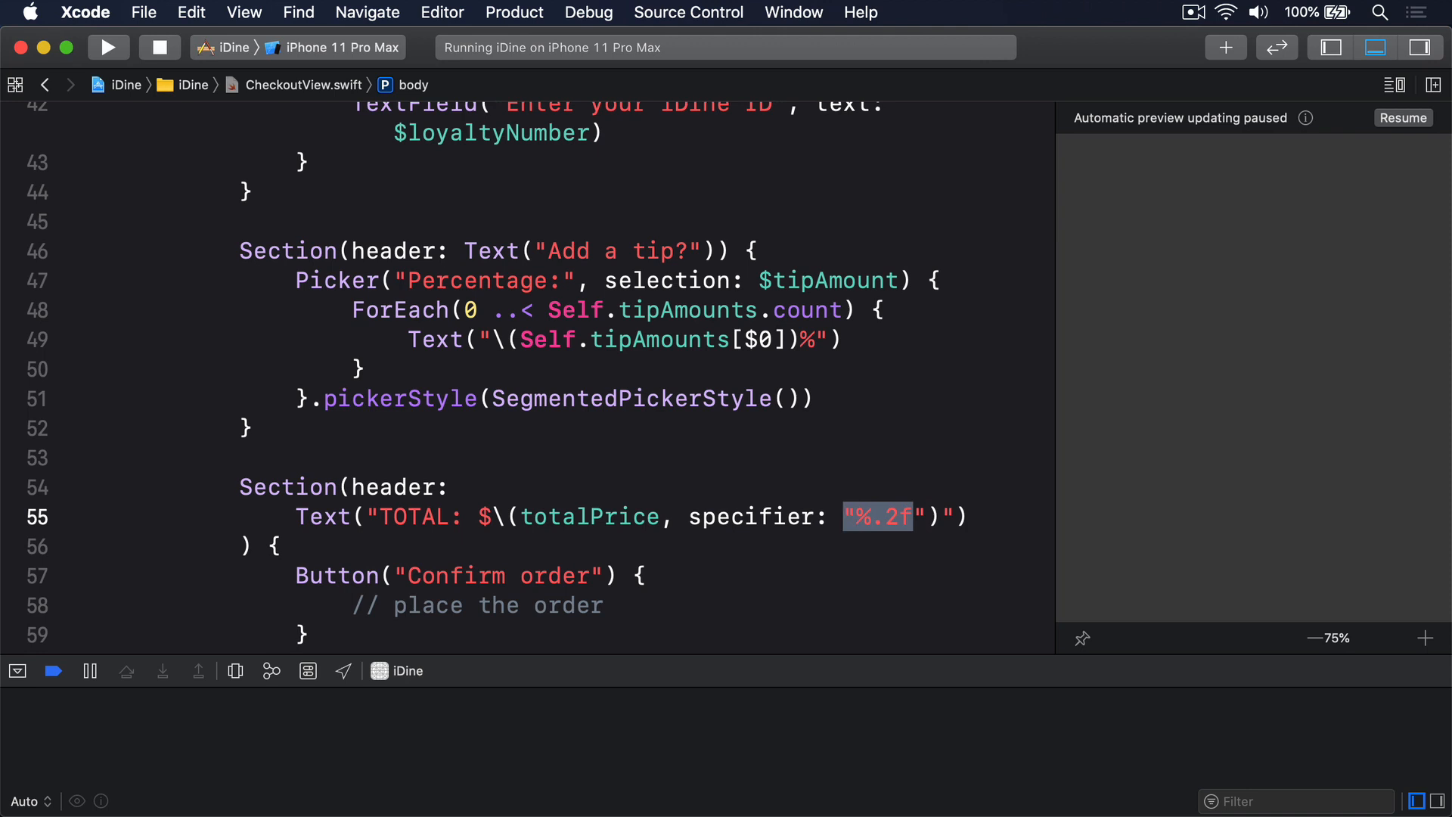
left_click(107, 47)
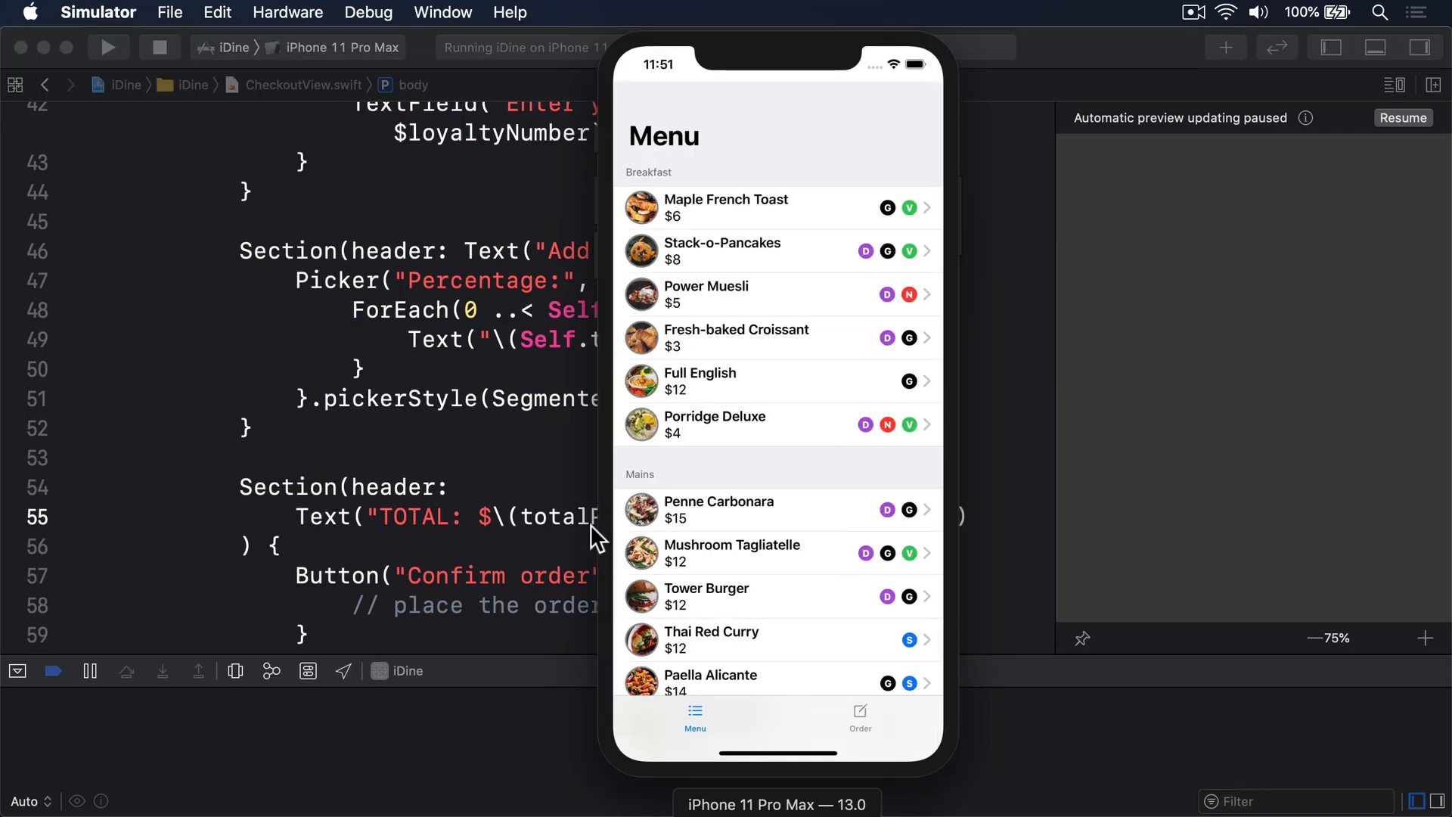
Order the Full English again and choose a 15% tip so the total reads $13.80.
left_click(777, 381)
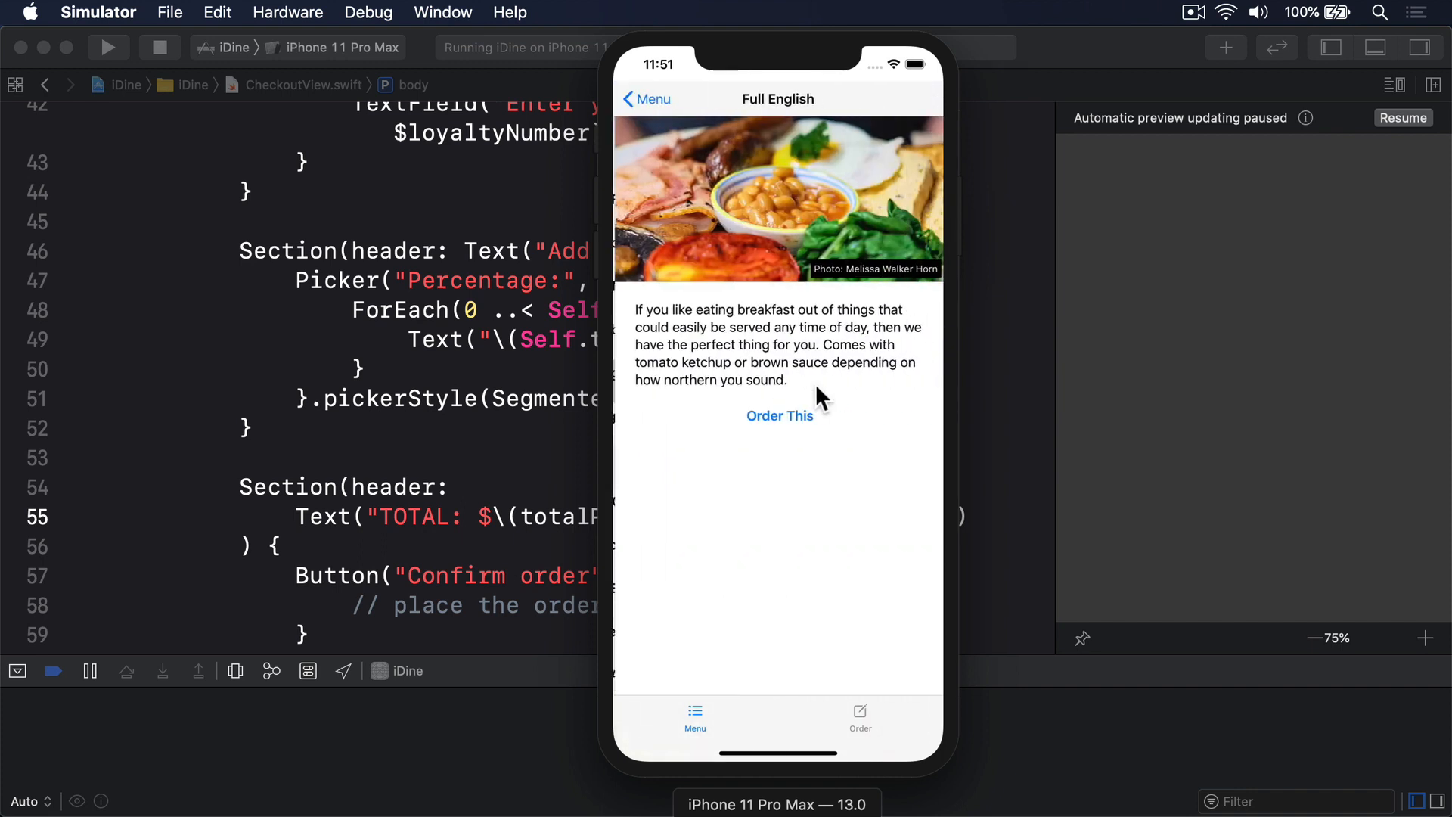
mouse_move(881, 695)
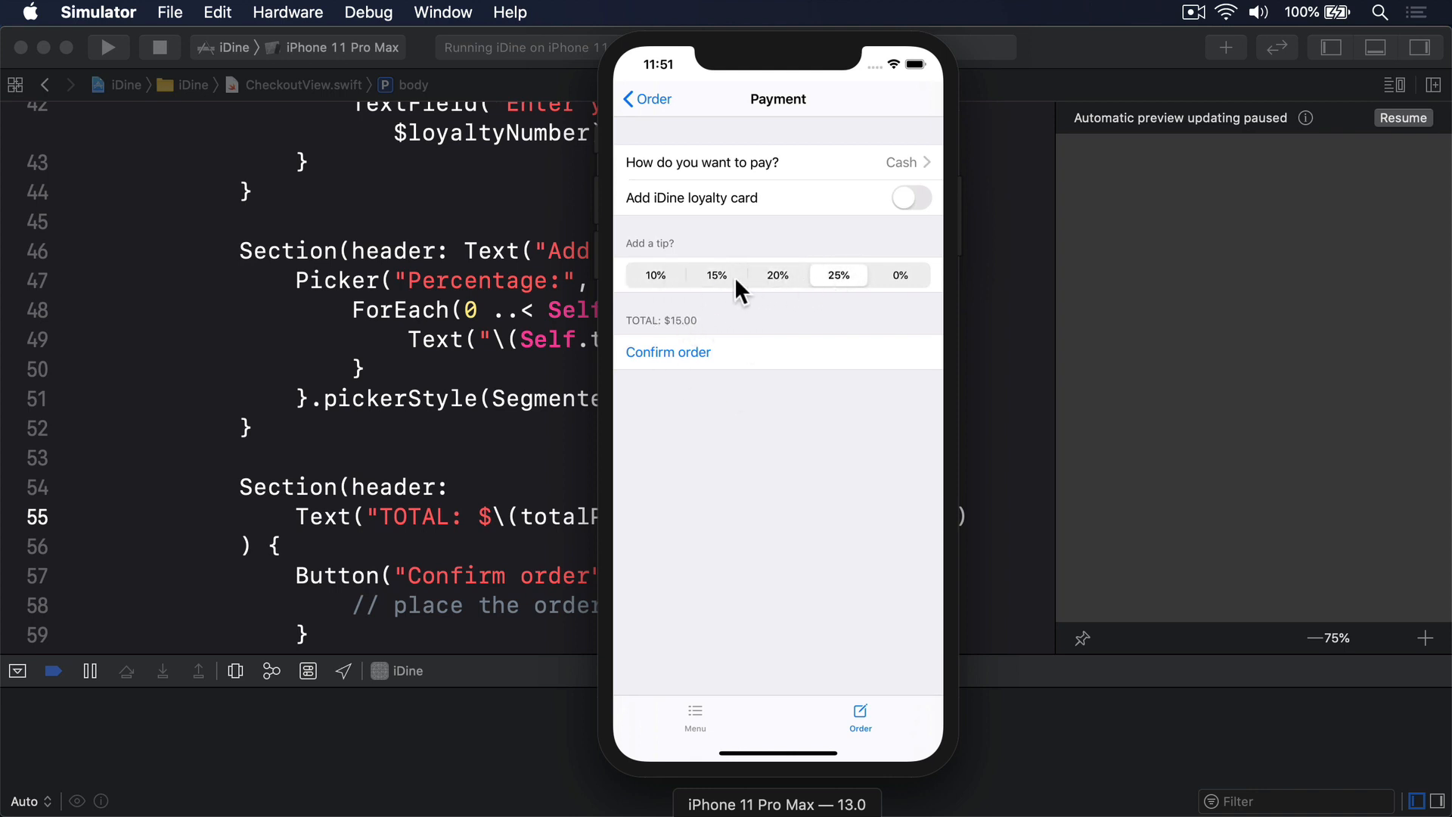
left_click(715, 276)
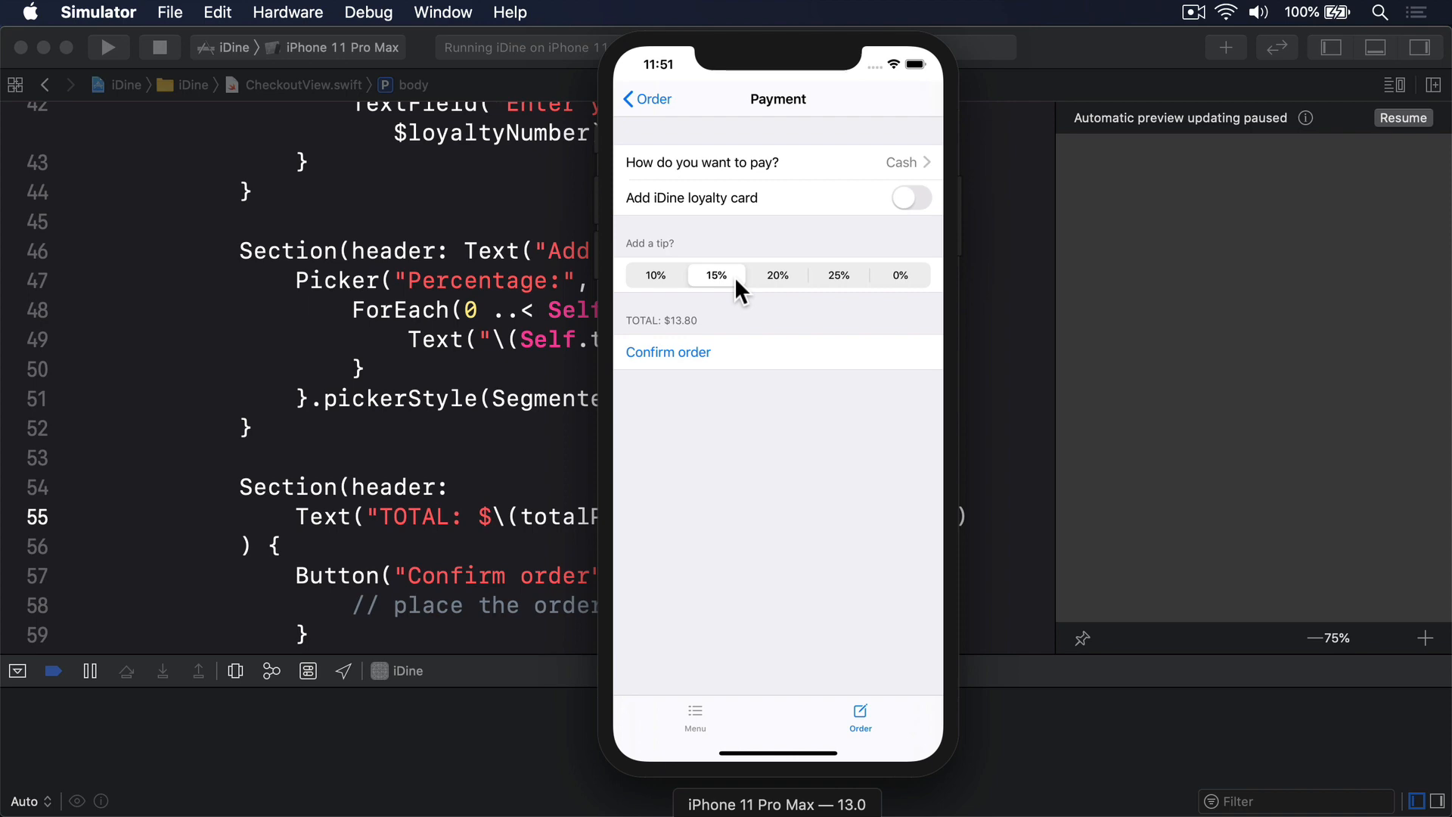